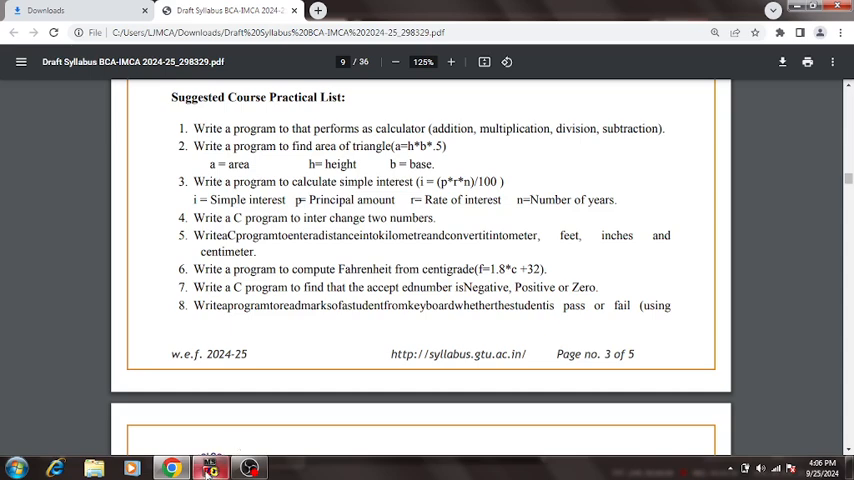
Step: Switch from the Chrome syllabus to the Turbo C++ window with a blank file
{"action": "left_click", "coordinate": [210, 468]}
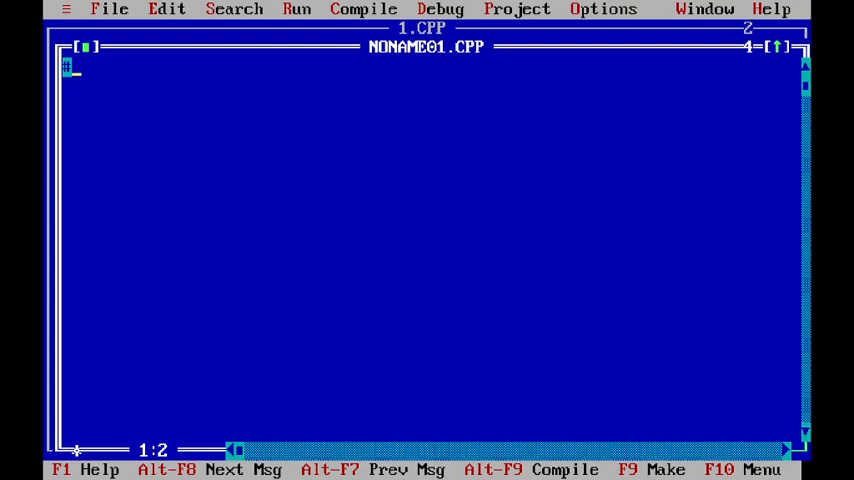
Step: Write #include<stdio.h> and open void main() with its brace
{"action": "type", "text": "#include<"}
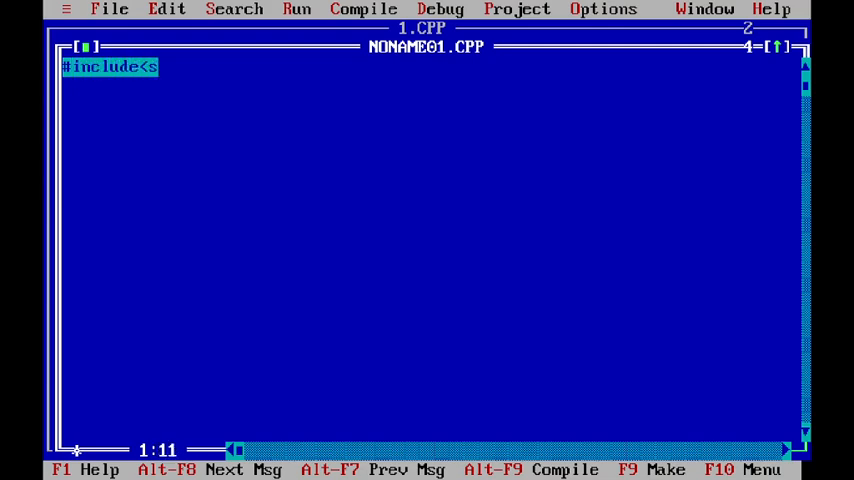
{"action": "type", "text": "std"}
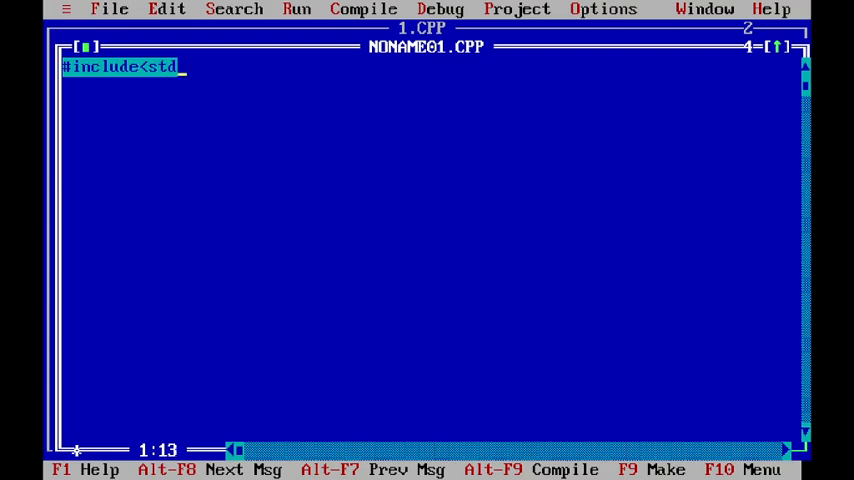
{"action": "type", "text": "io.h>"}
{"action": "type", "text": "void"}
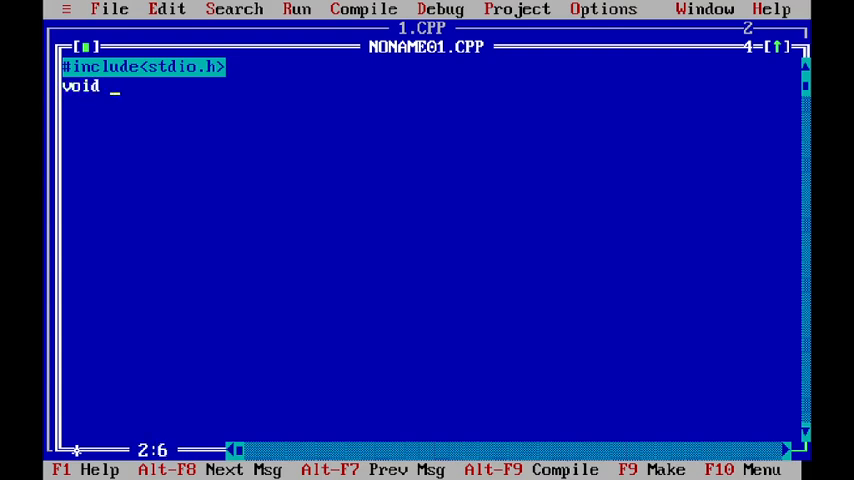
{"action": "type", "text": "main("}
{"action": "left_click", "coordinate": [430, 124]}
{"action": "type", "text": "int no"}
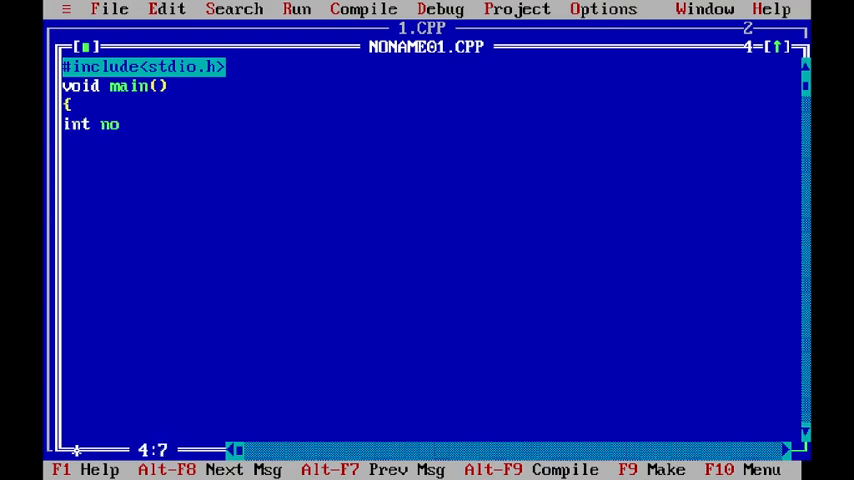
Step: Declare integers no1, no2, add, sub, mul and div
{"action": "type", "text": "1,no"}
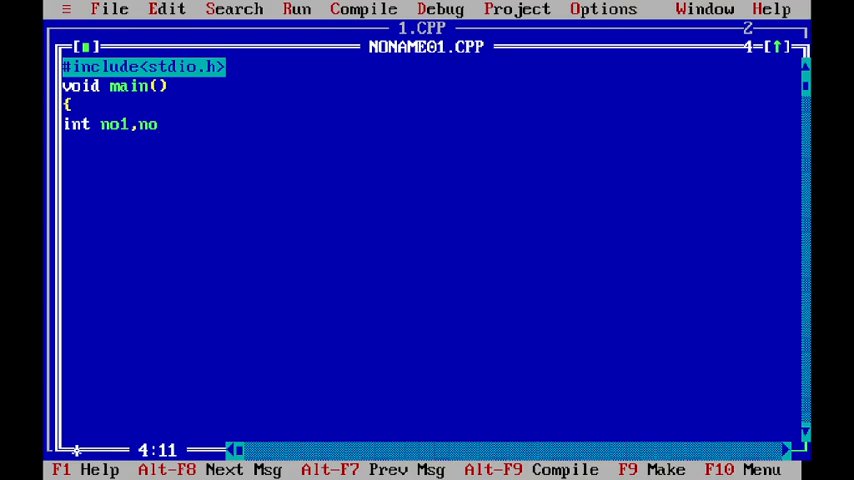
{"action": "type", "text": "2"}
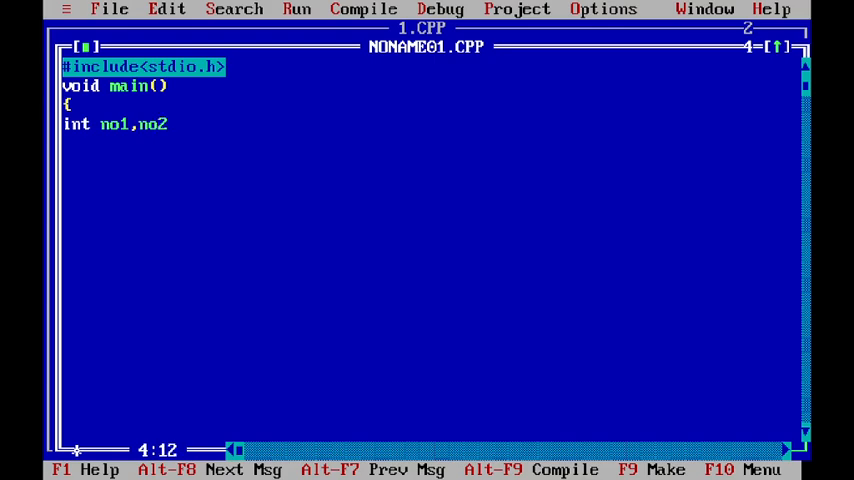
{"action": "type", "text": ","}
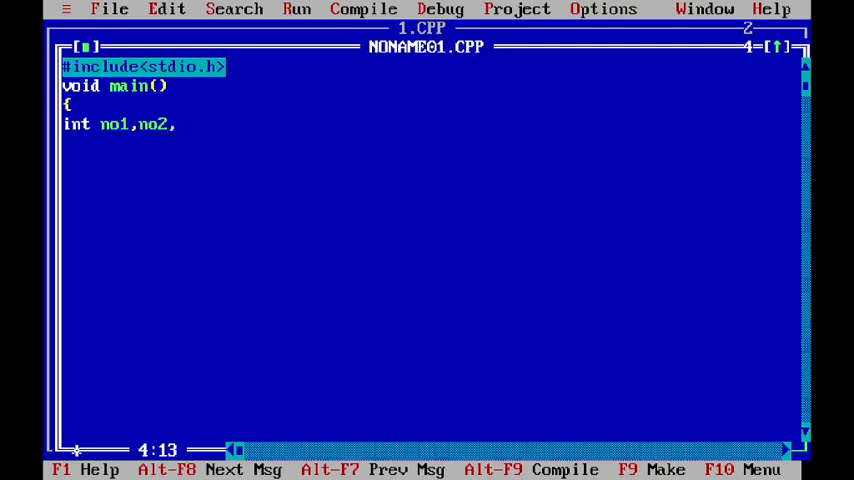
{"action": "type", "text": "add,"}
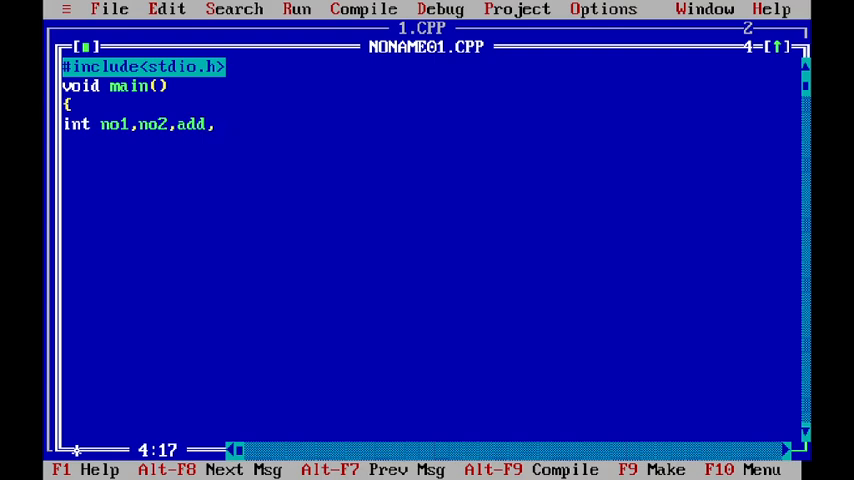
{"action": "type", "text": "sub"}
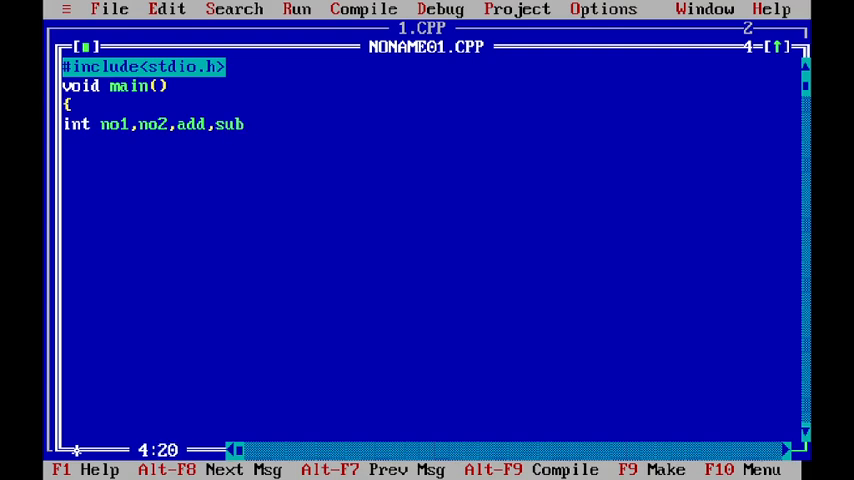
{"action": "type", "text": ",mul,d"}
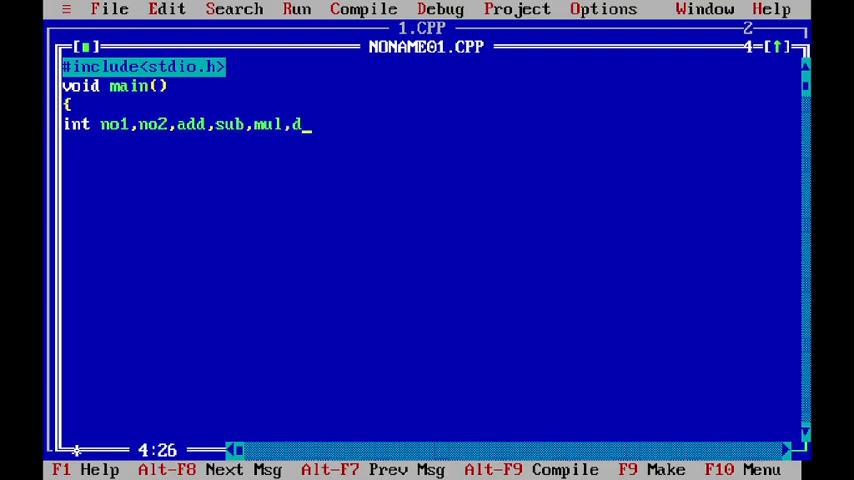
{"action": "type", "text": "iv;"}
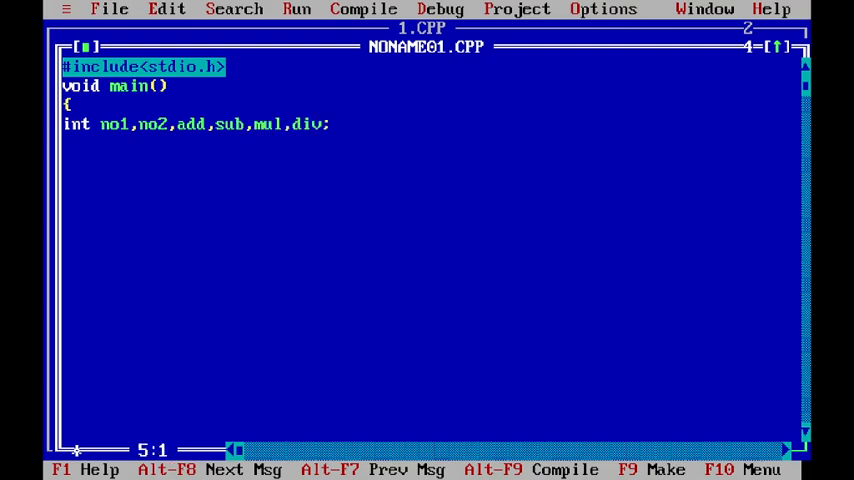
Step: Add a printf prompt asking the user to enter two numbers
{"action": "type", "text": "prin"}
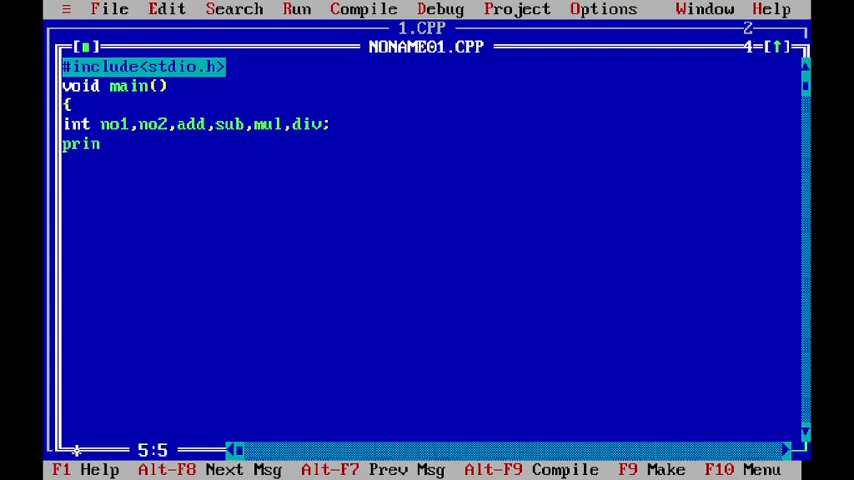
{"action": "type", "text": "tf("}
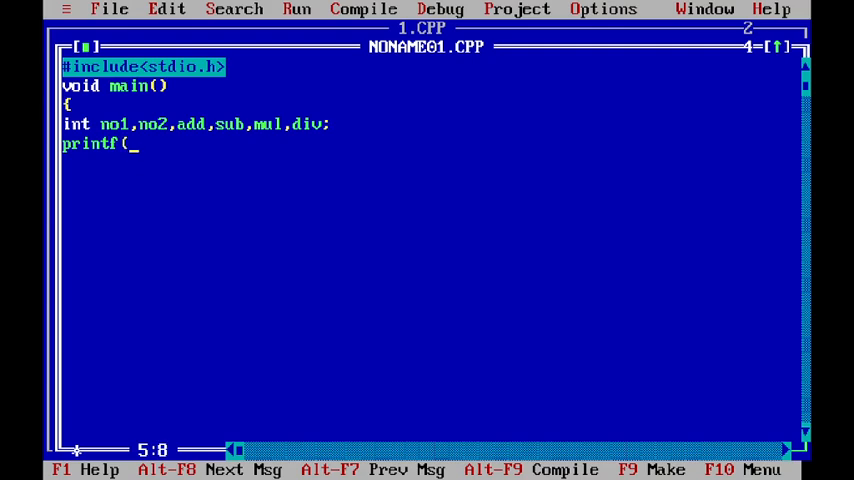
{"action": "type", "text": "\""}
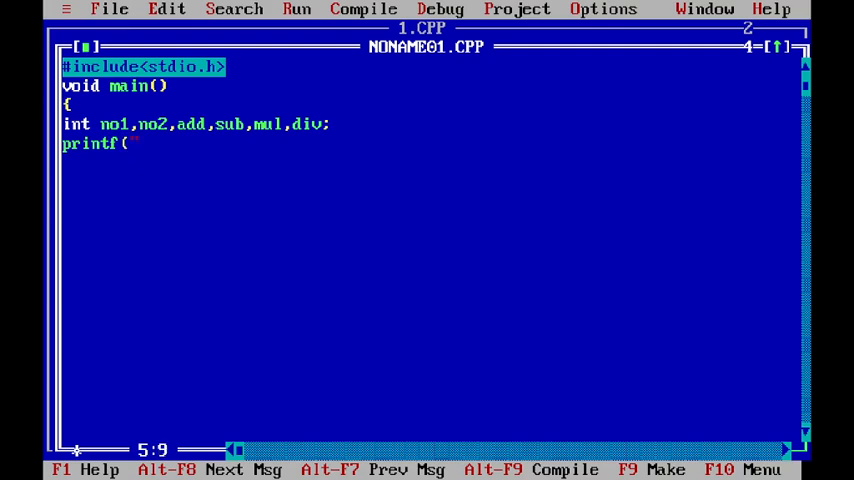
{"action": "type", "text": "\"Enter"}
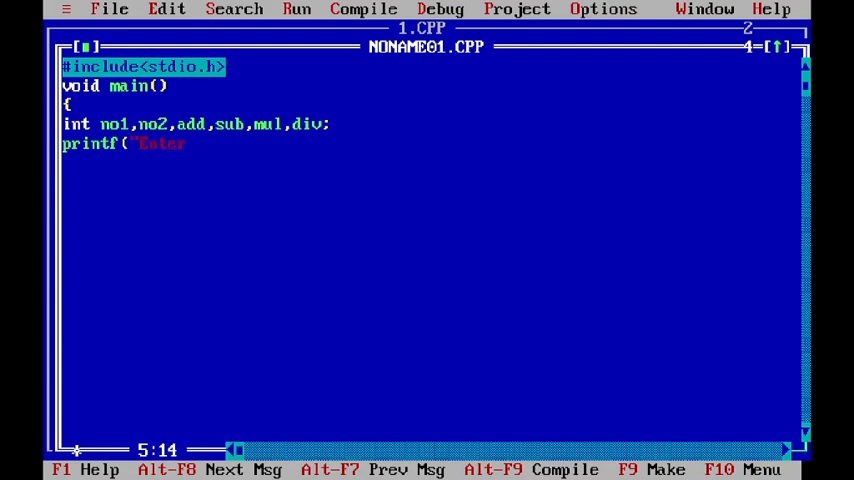
{"action": "type", "text": "any two numbers"}
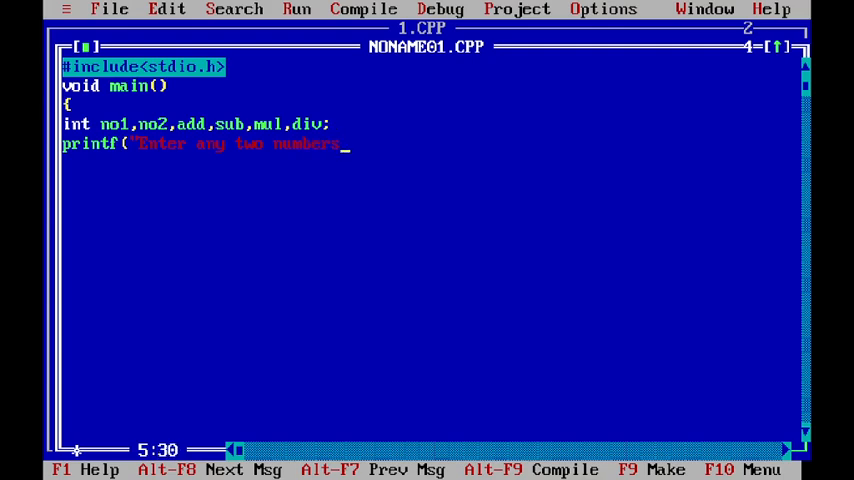
{"action": "type", "text": "\\n\""}
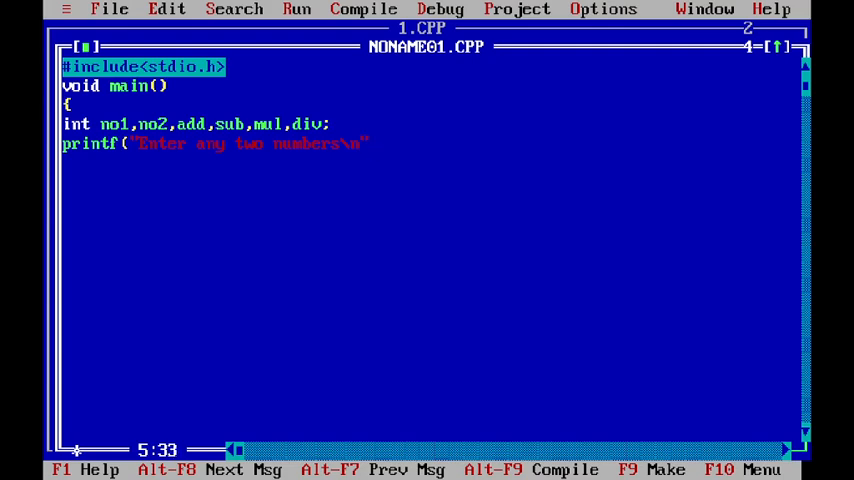
{"action": "type", "text": ");"}
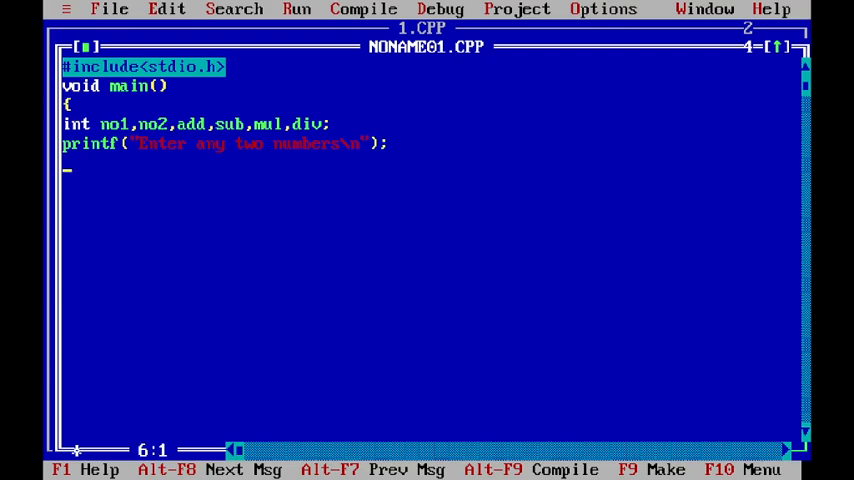
Step: Read both numbers with scanf("%d%d",&no1,&no2);
{"action": "type", "text": "scan"}
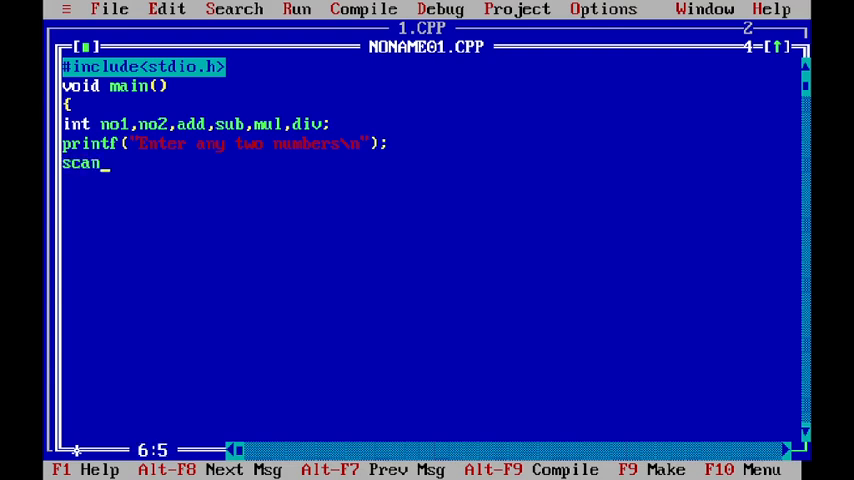
{"action": "type", "text": "f("}
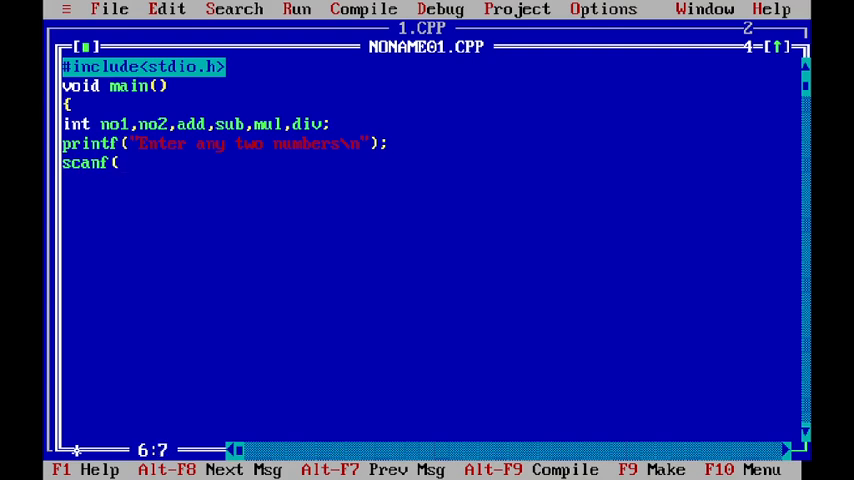
{"action": "type", "text": "\""}
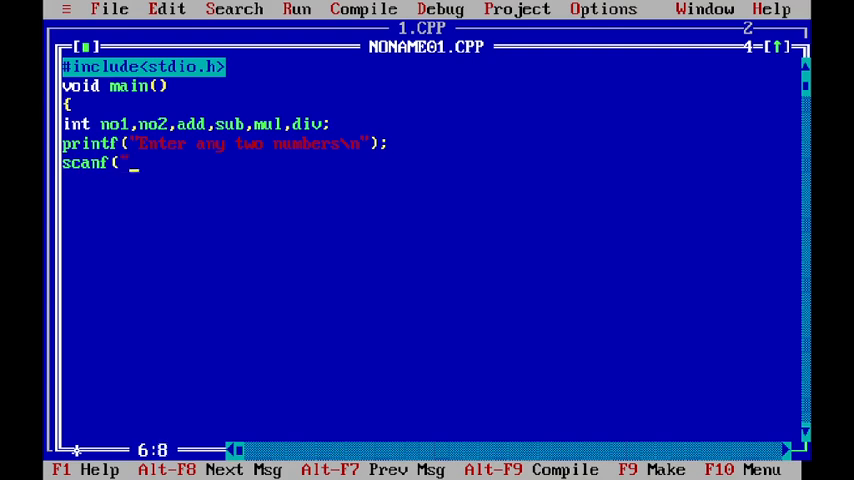
{"action": "type", "text": "%d"}
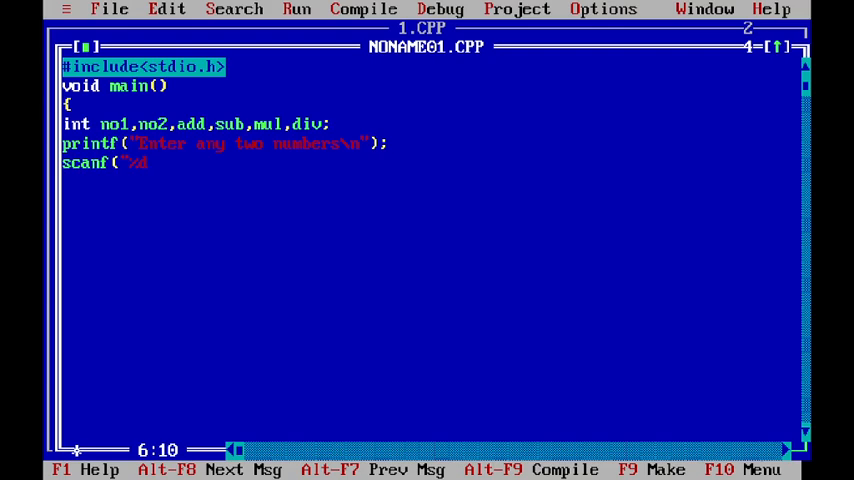
{"action": "type", "text": "%d"}
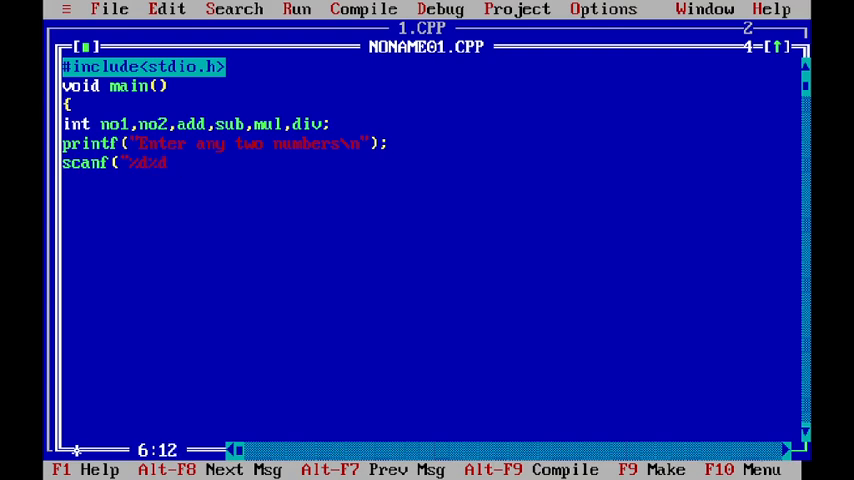
{"action": "type", "text": "\""}
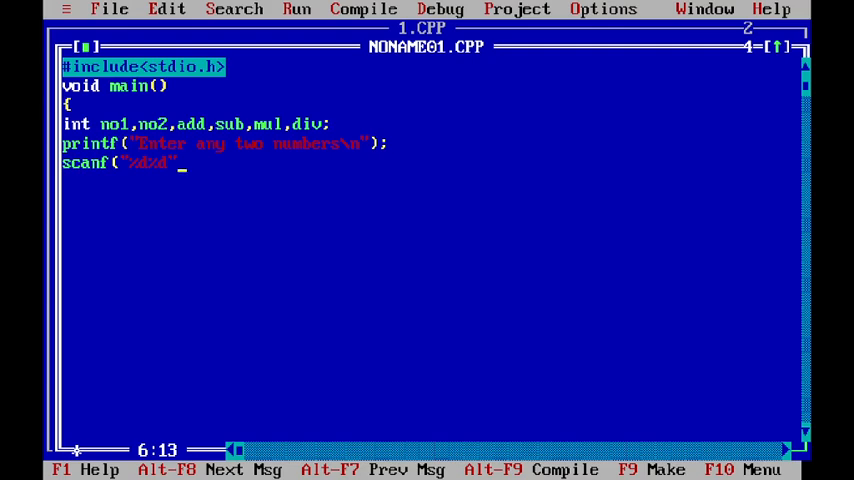
{"action": "type", "text": ","}
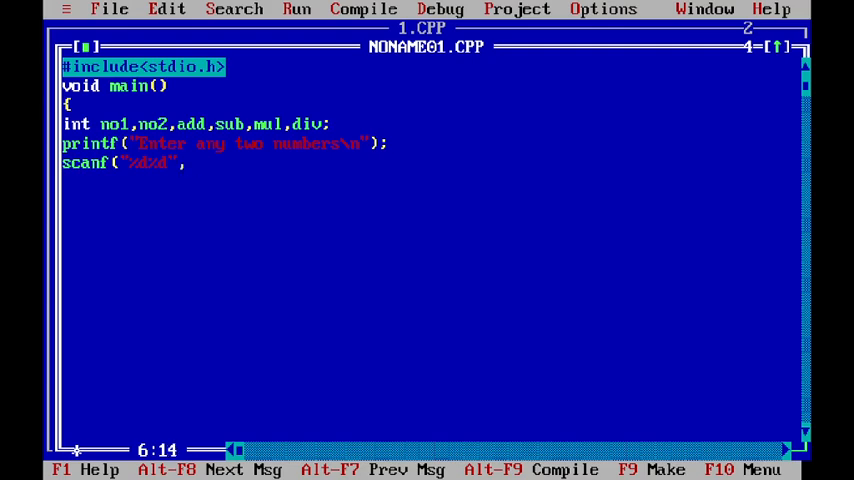
{"action": "type", "text": "&"}
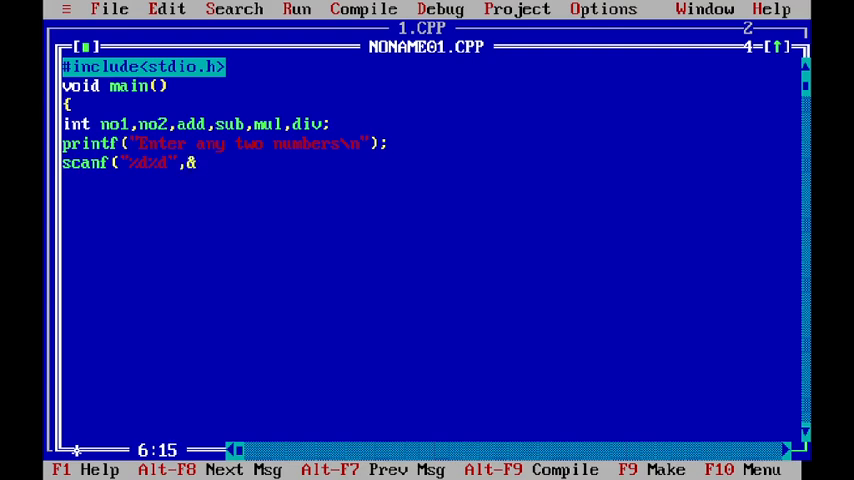
{"action": "type", "text": "no1"}
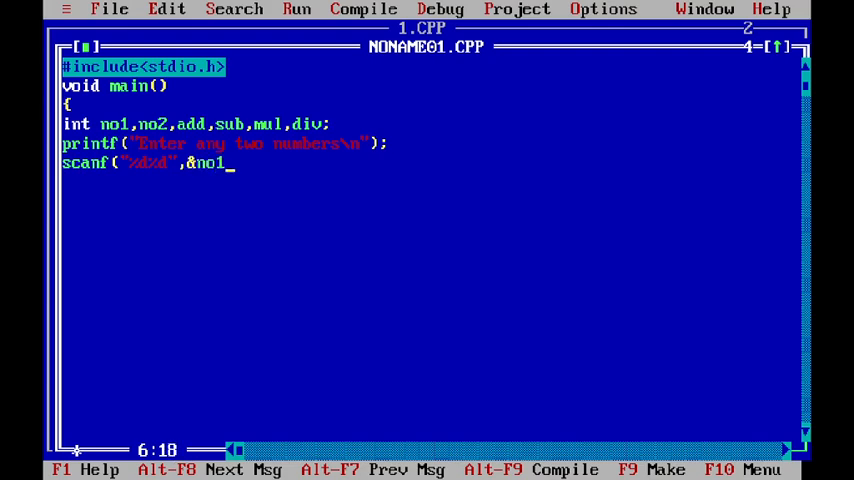
{"action": "type", "text": ",&"}
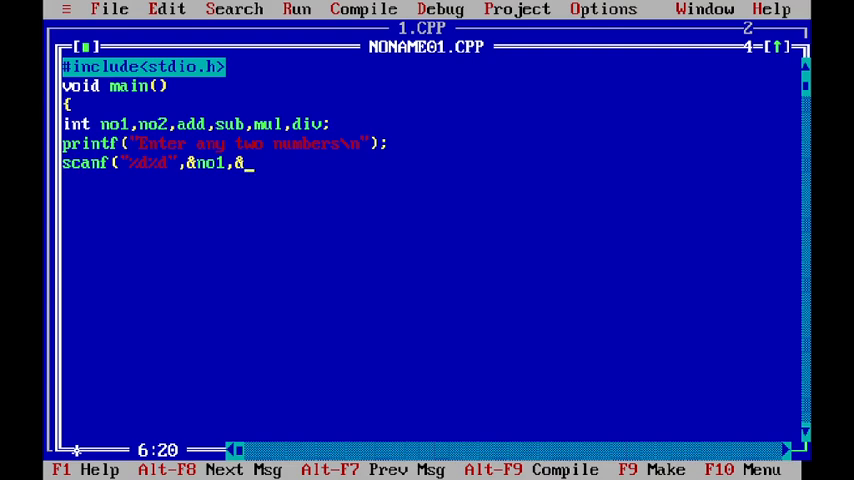
{"action": "type", "text": "no2);"}
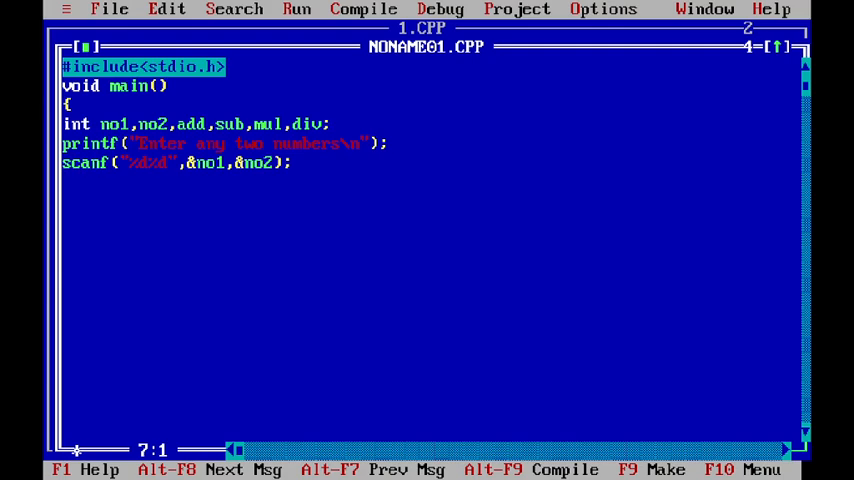
Step: Compute add=no1+no2 and sub=no1-no2 on separate lines
{"action": "type", "text": "add="}
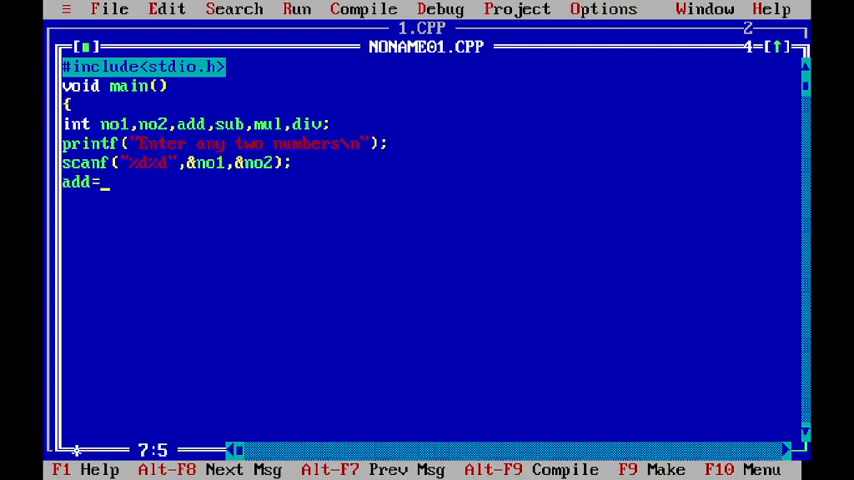
{"action": "type", "text": "no1+n"}
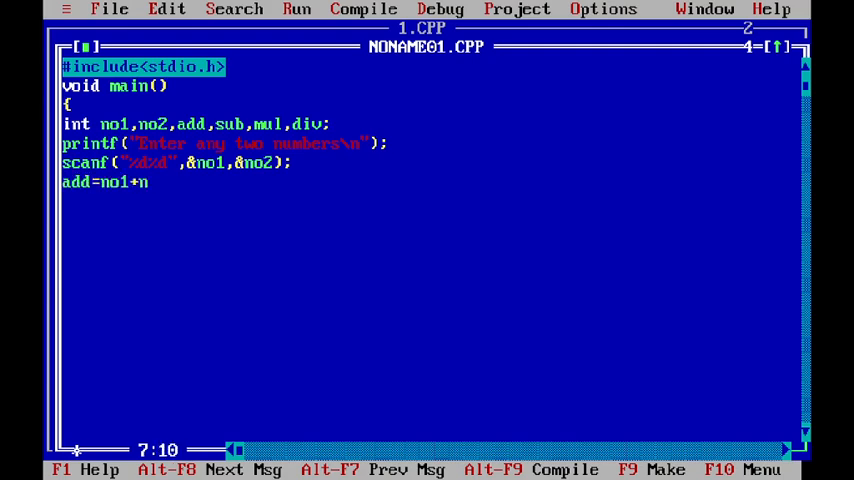
{"action": "type", "text": "o2"}
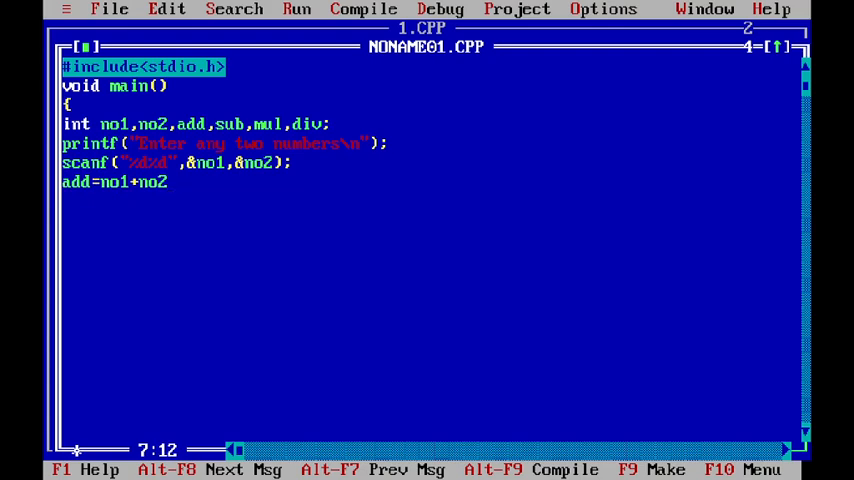
{"action": "key", "text": "Enter"}
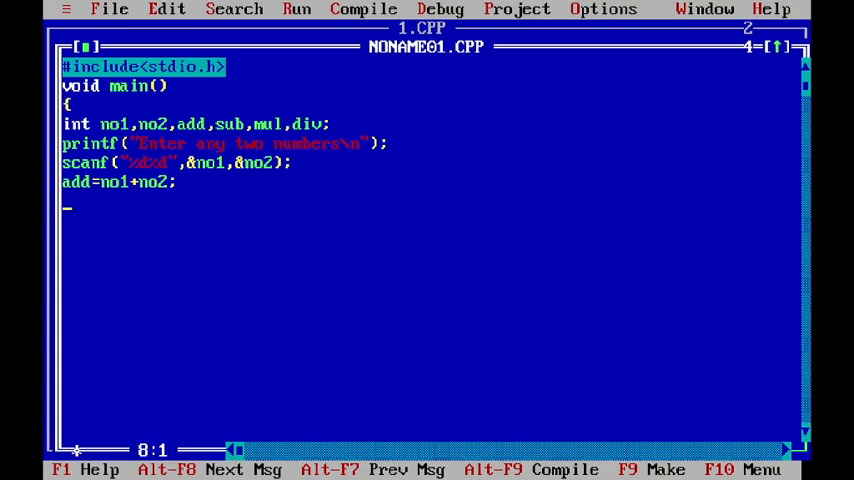
{"action": "type", "text": "sub="}
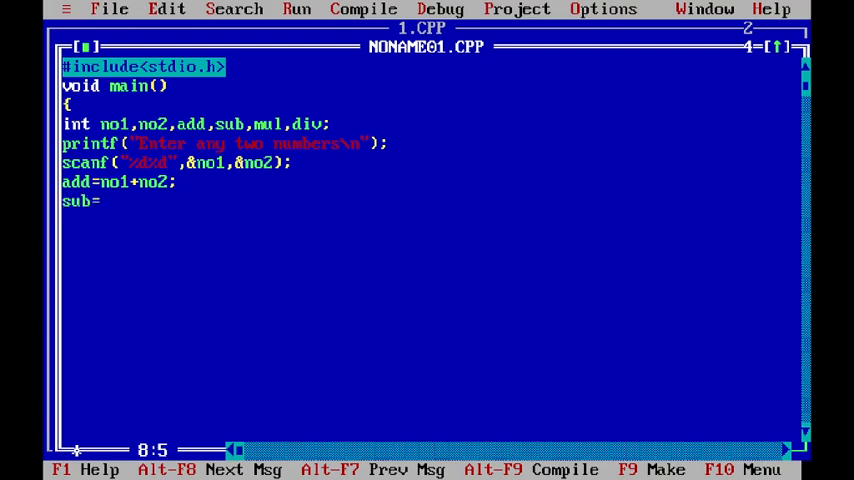
{"action": "type", "text": "no1-no2;"}
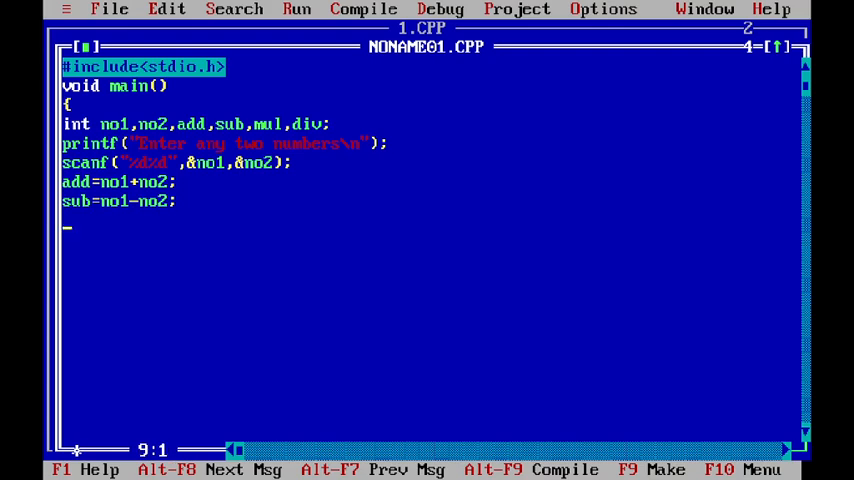
Step: Compute div=no2/no1 and mul=no1*no2
{"action": "type", "text": "div"}
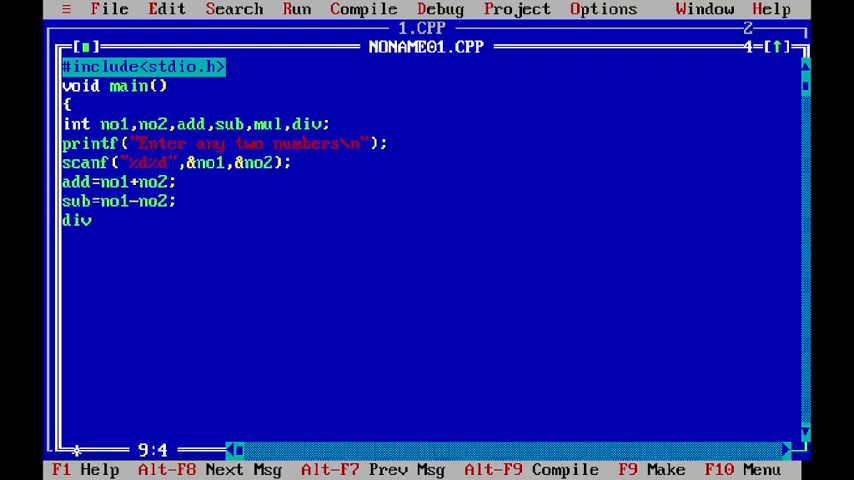
{"action": "type", "text": "=no2"}
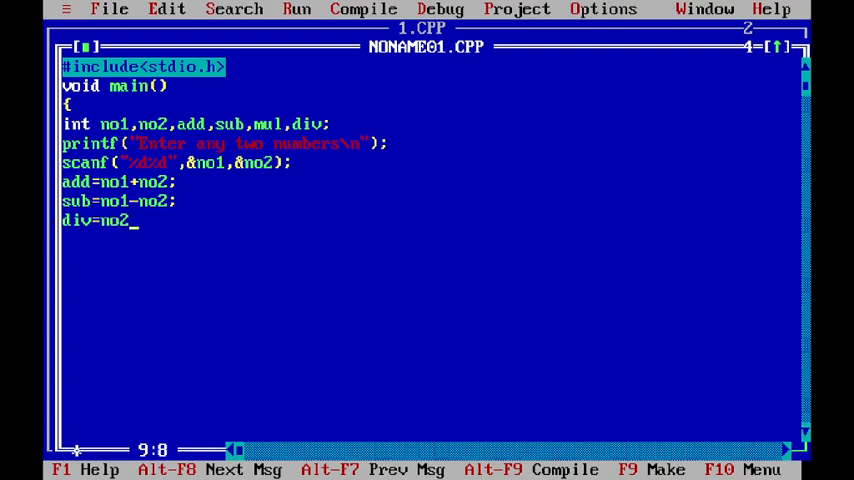
{"action": "type", "text": "/no1;"}
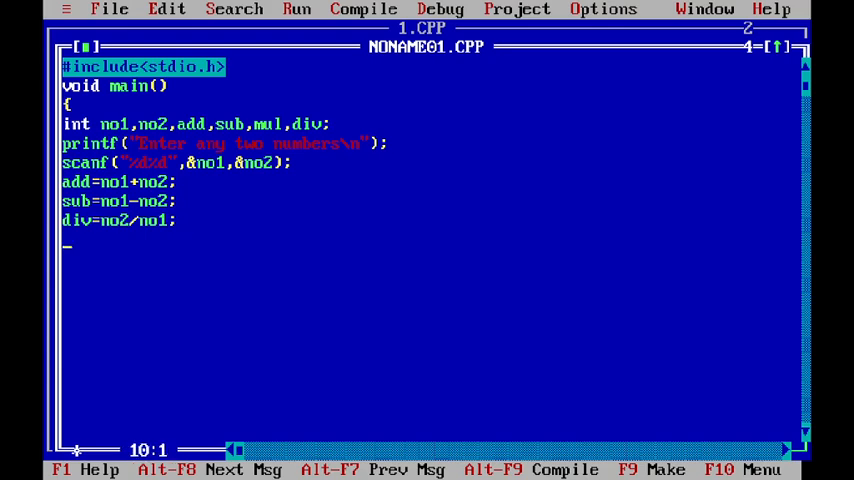
{"action": "type", "text": "mul"}
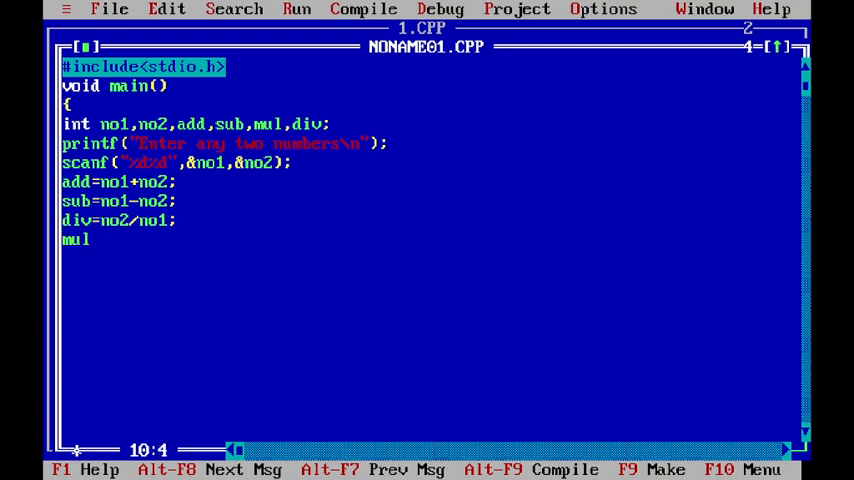
{"action": "type", "text": "=no1"}
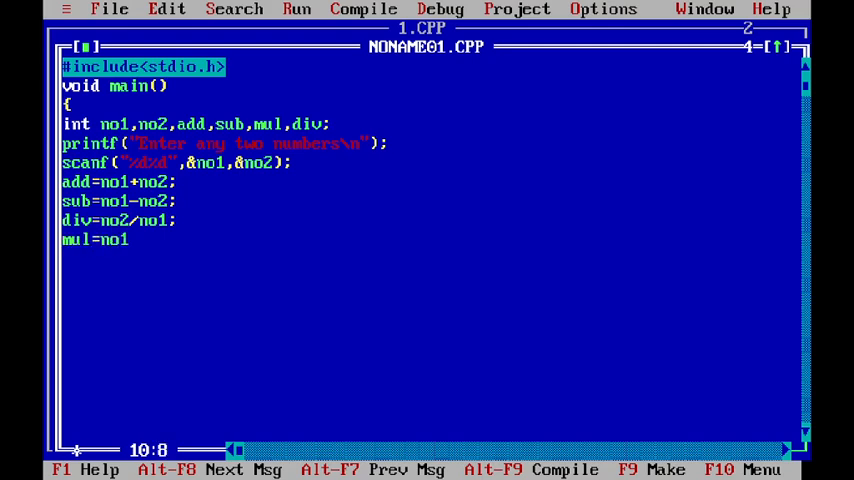
{"action": "type", "text": "*no"}
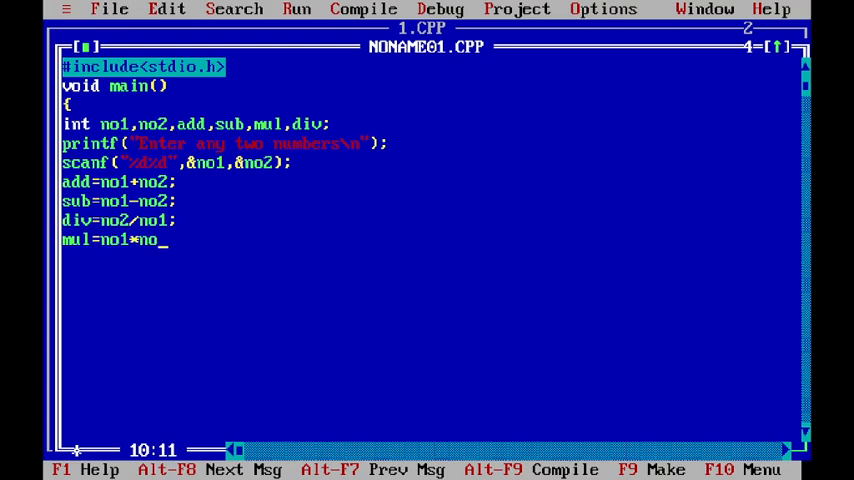
{"action": "type", "text": "2;"}
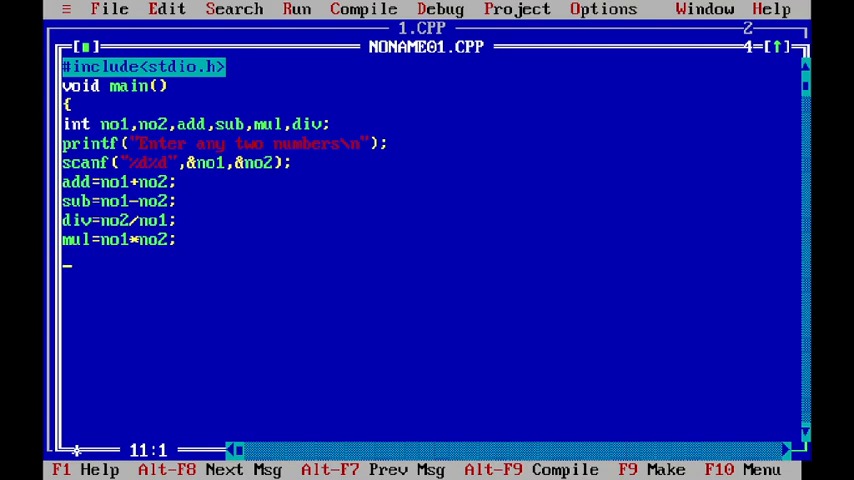
Step: Print the addition result with printf("Addition is %d",add)
{"action": "type", "text": "prin"}
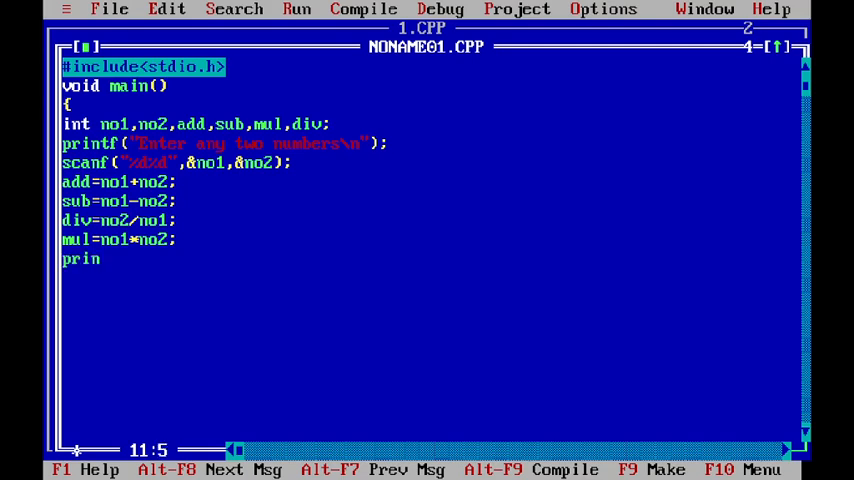
{"action": "type", "text": "tf"}
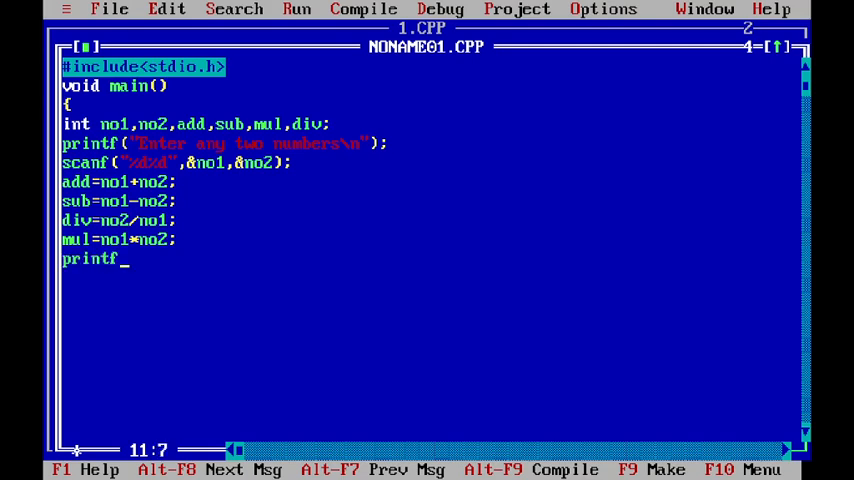
{"action": "type", "text": "(\"\\n"}
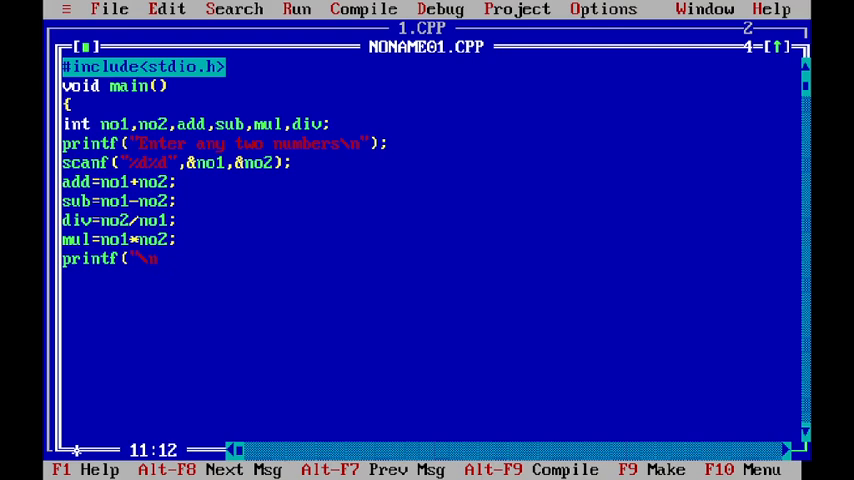
{"action": "type", "text": "Addi"}
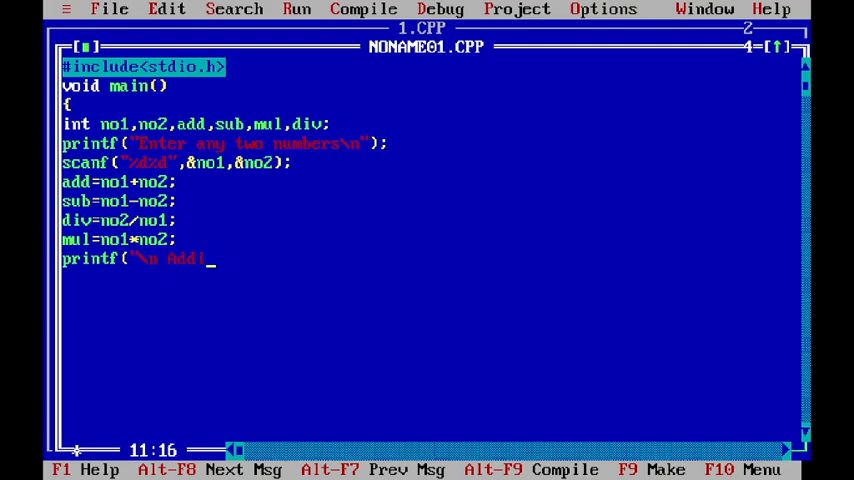
{"action": "type", "text": "tion is"}
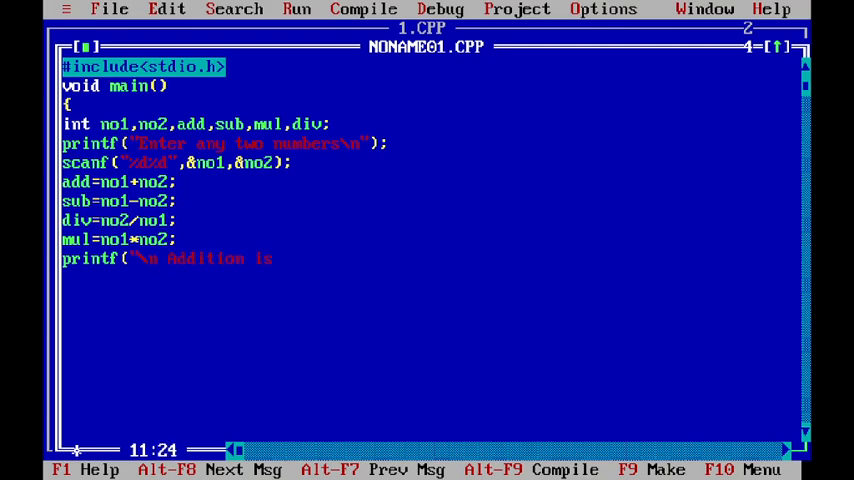
{"action": "type", "text": "%d"}
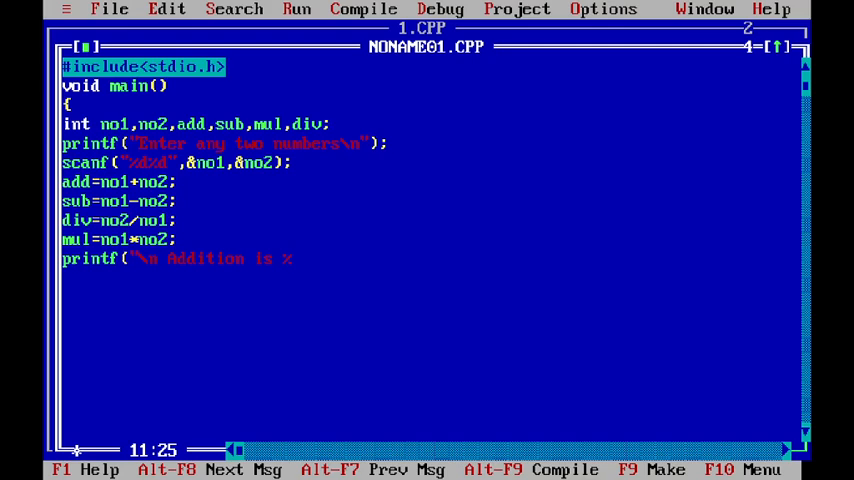
{"action": "type", "text": "d\""}
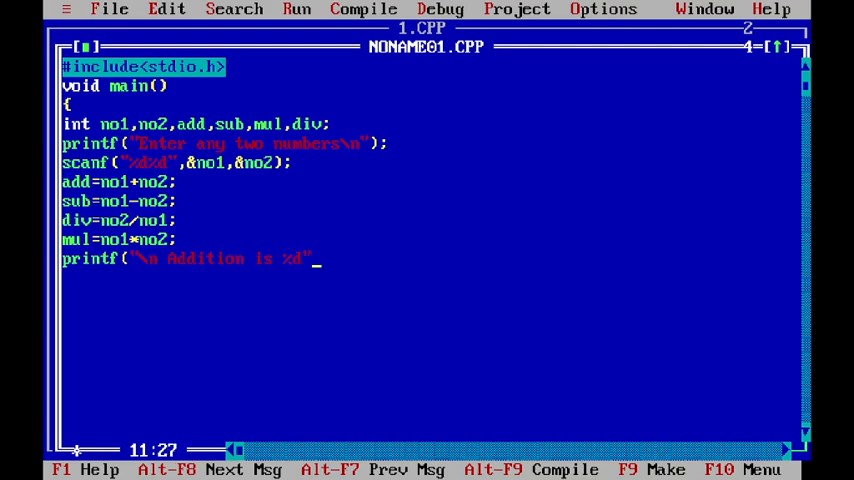
{"action": "type", "text": ",add);"}
{"action": "left_click", "coordinate": [430, 278]}
{"action": "type", "text": "pr"}
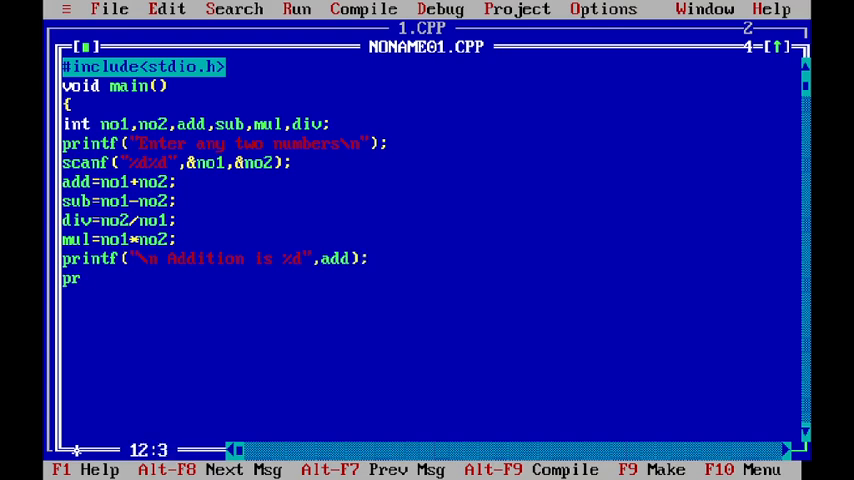
Step: Print the subtraction result with a printf line ending in %d", sub)
{"action": "type", "text": "intf(\""}
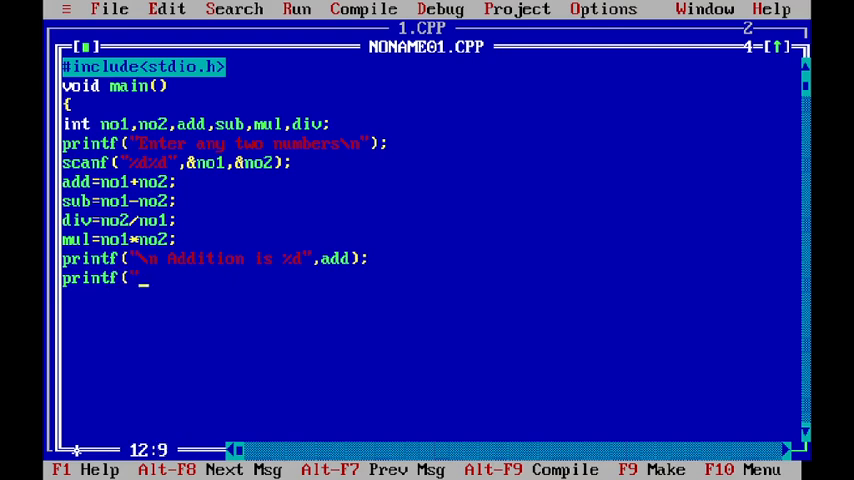
{"action": "type", "text": "\\n"}
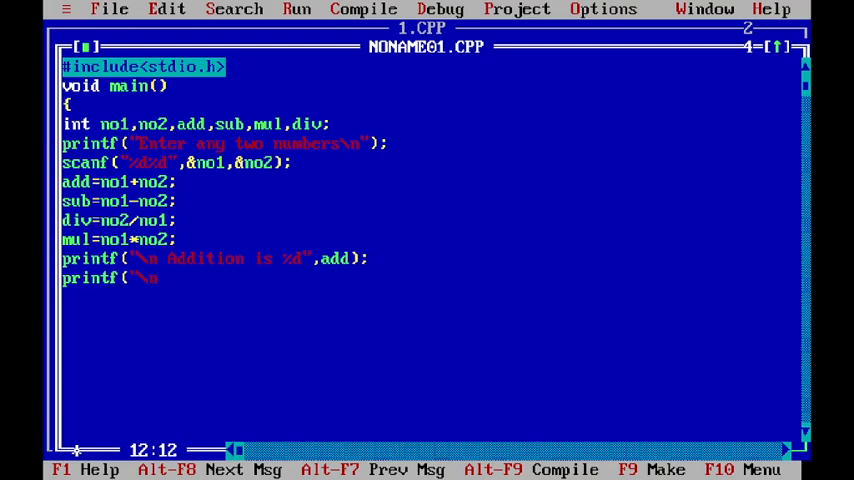
{"action": "type", "text": "substarction"}
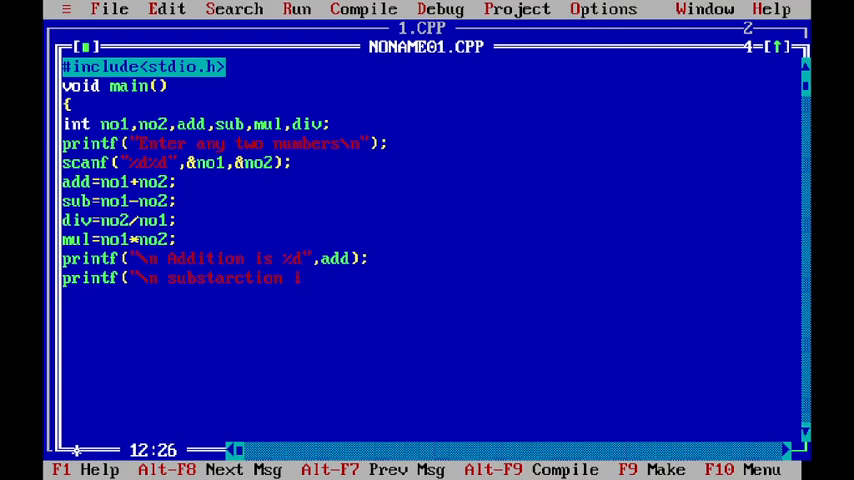
{"action": "type", "text": "is"}
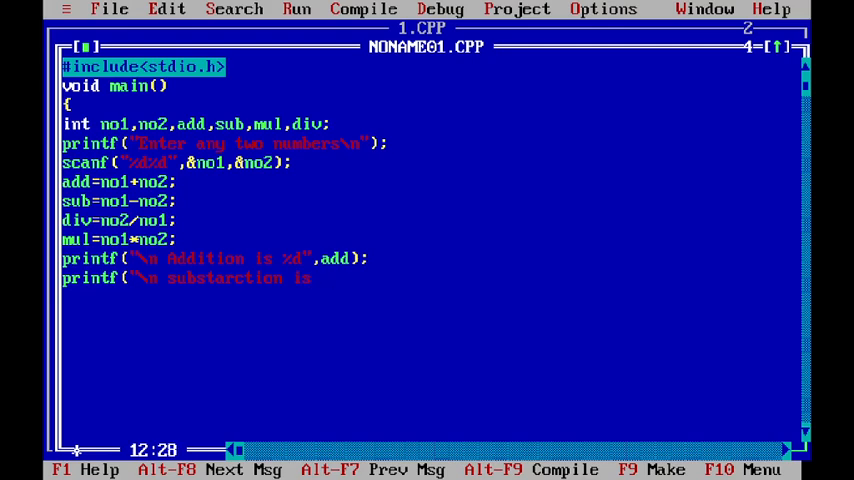
{"action": "type", "text": "%d"}
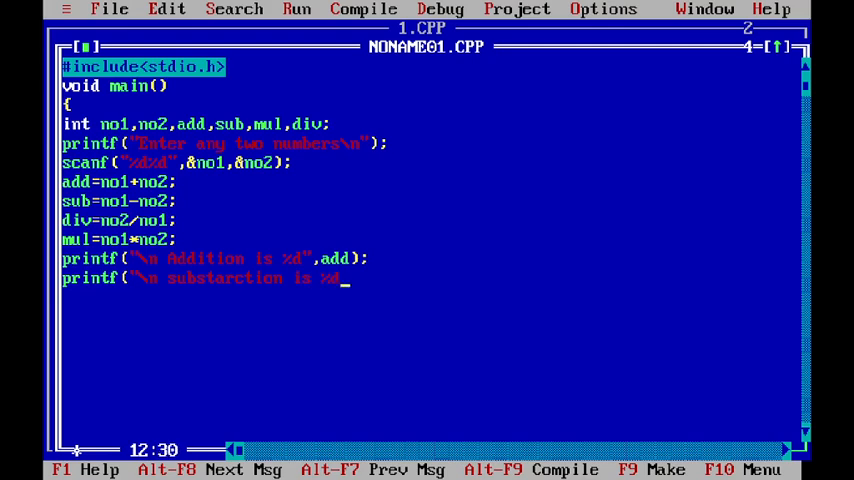
{"action": "type", "text": "\", sub"}
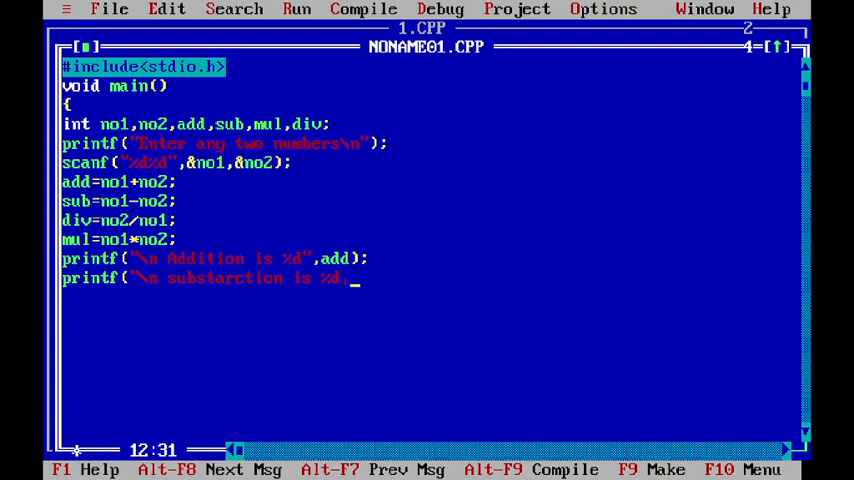
{"action": "type", "text": "s"}
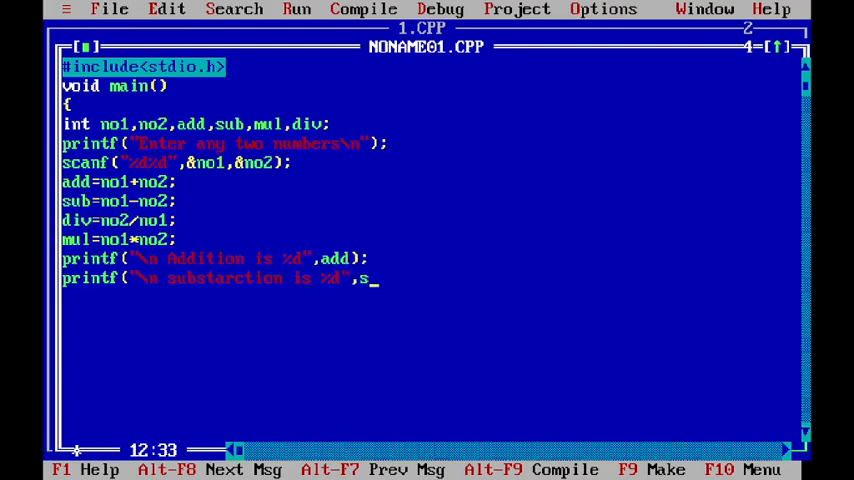
{"action": "type", "text": "ub);"}
{"action": "left_click", "coordinate": [430, 296]}
{"action": "type", "text": "pri"}
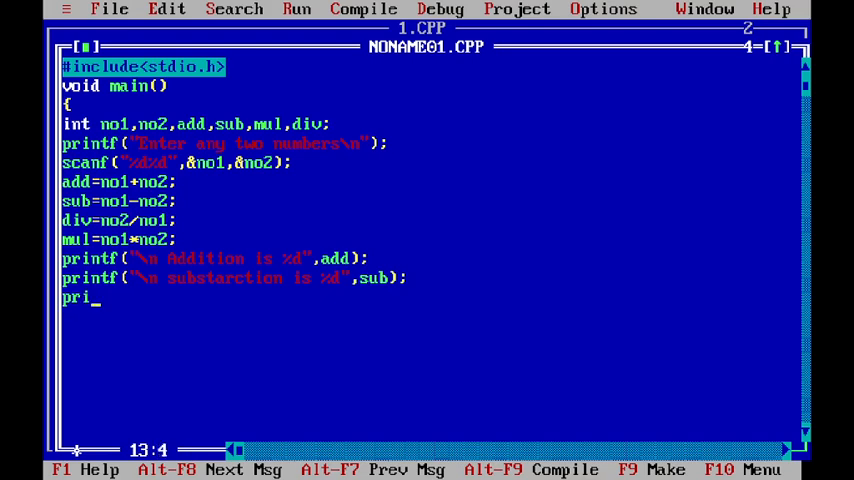
Step: Print the division result with printf("\n Division is %d",div)
{"action": "type", "text": "ntf"}
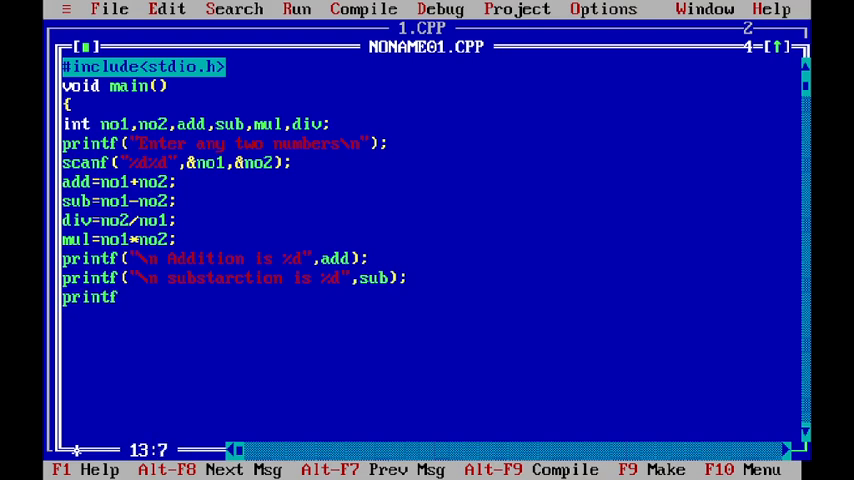
{"action": "type", "text": "(\""}
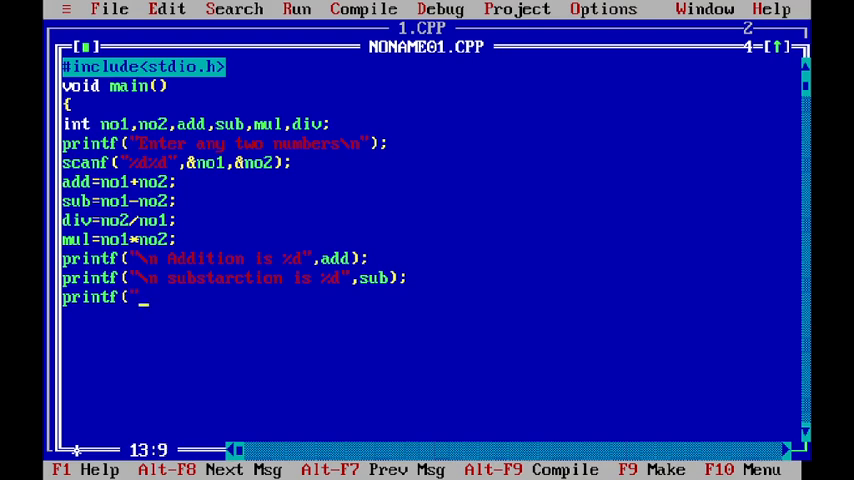
{"action": "type", "text": "n D"}
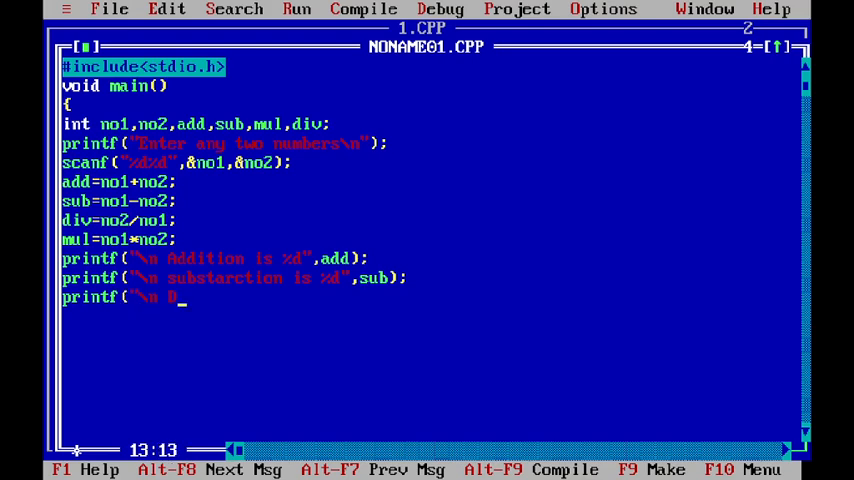
{"action": "type", "text": "ivision"}
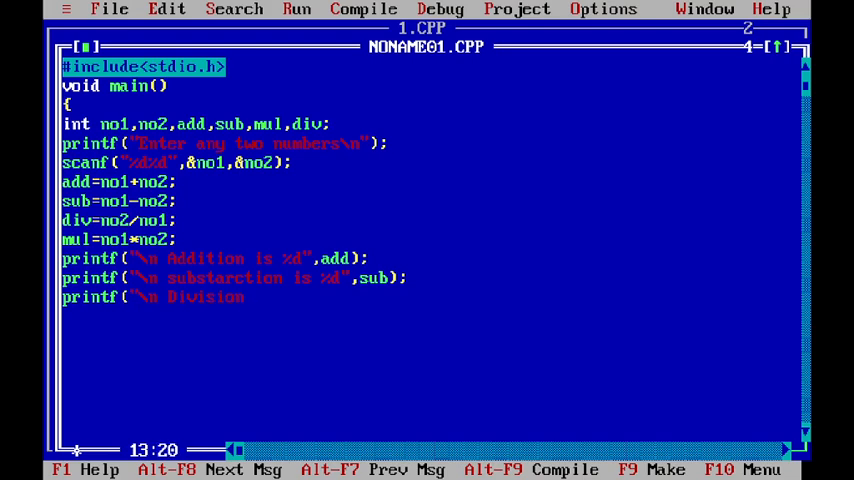
{"action": "type", "text": "is"}
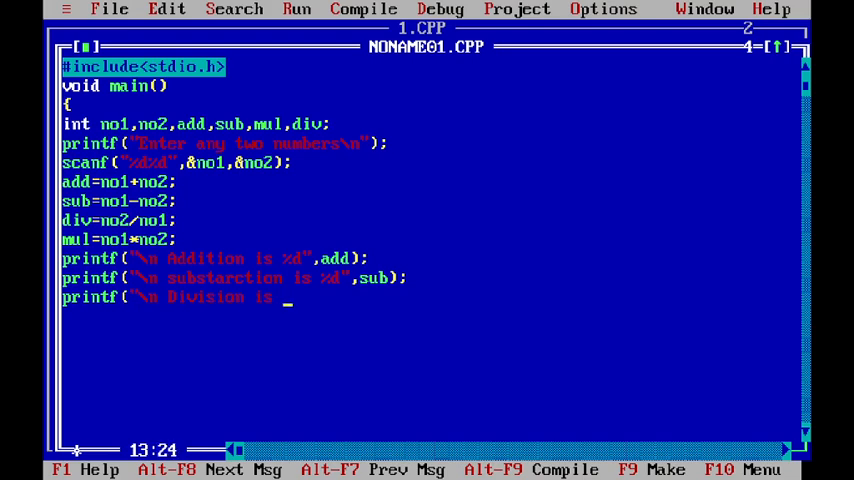
{"action": "type", "text": "%d\""}
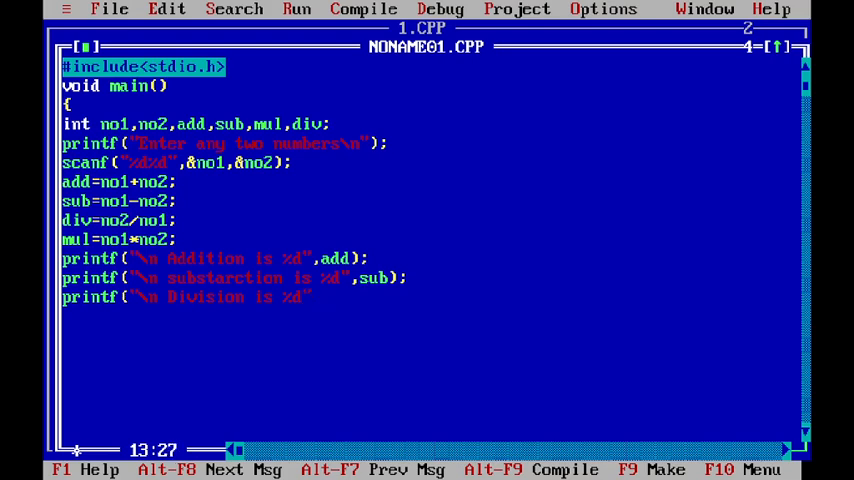
{"action": "type", "text": ",div"}
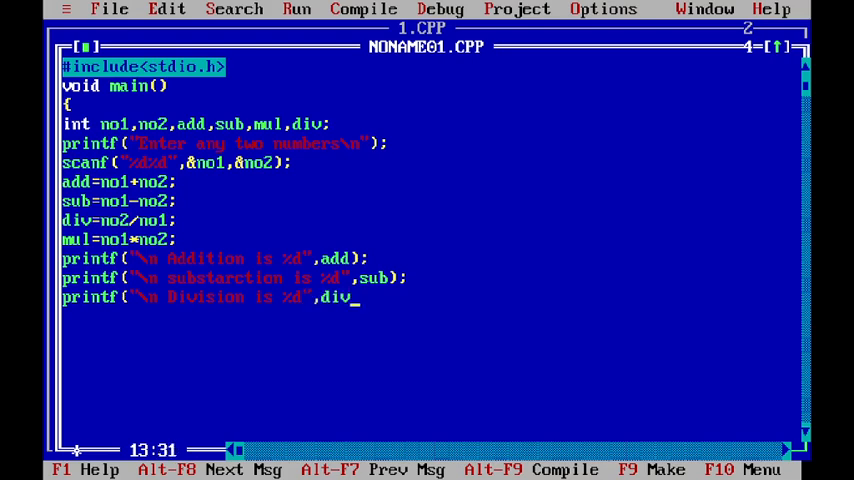
{"action": "key", "text": "Enter"}
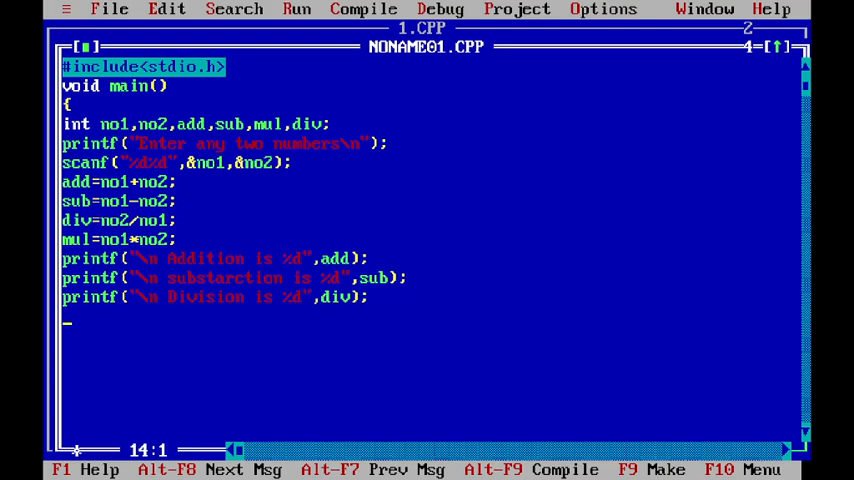
Step: Print the multiplication result with mul and close main with a brace
{"action": "type", "text": "printf"}
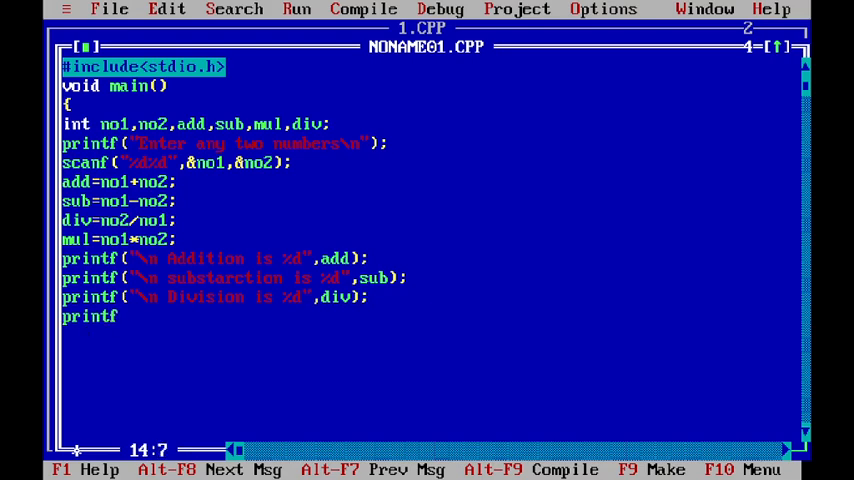
{"action": "type", "text": "(\""}
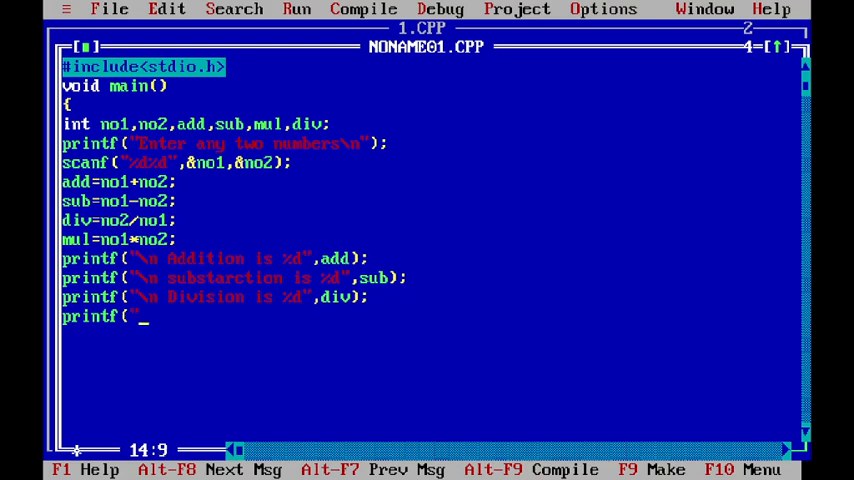
{"action": "type", "text": "\""}
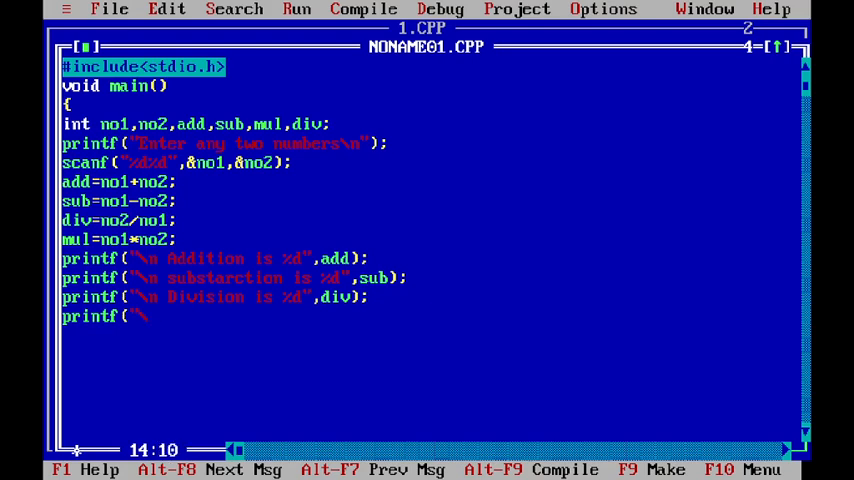
{"action": "type", "text": "\\n Mul"}
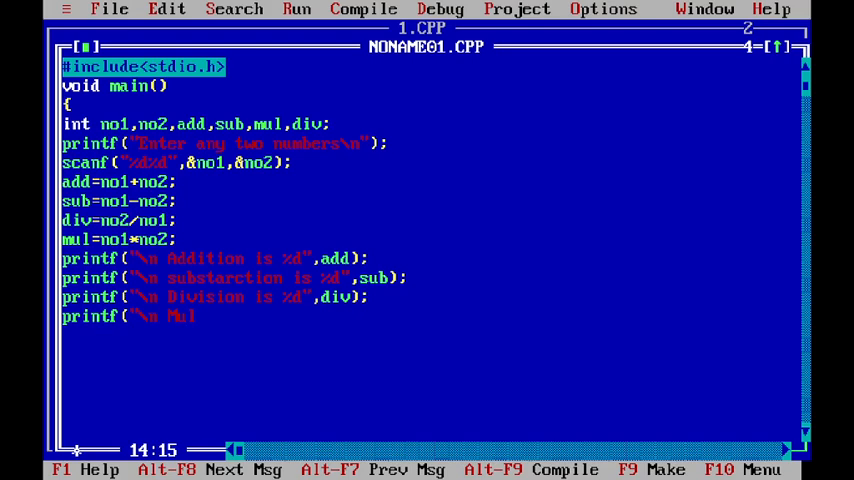
{"action": "type", "text": "tiplication is %d\""}
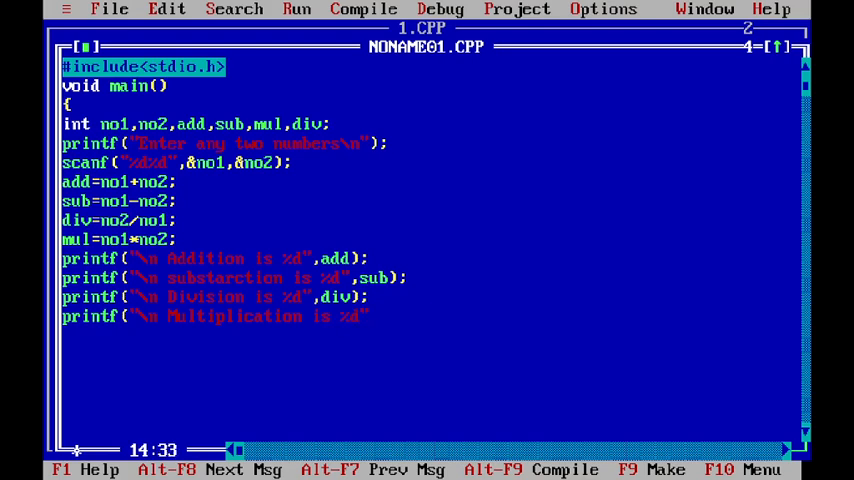
{"action": "type", "text": ", mul"}
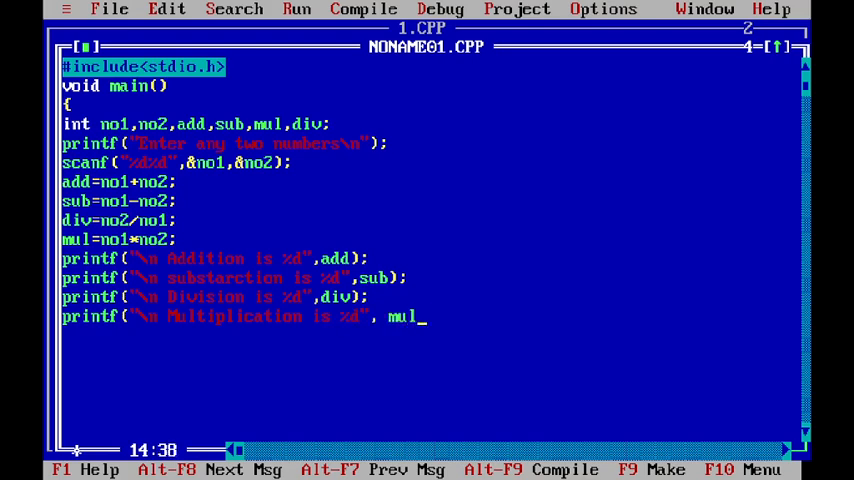
{"action": "type", "text": ");"}
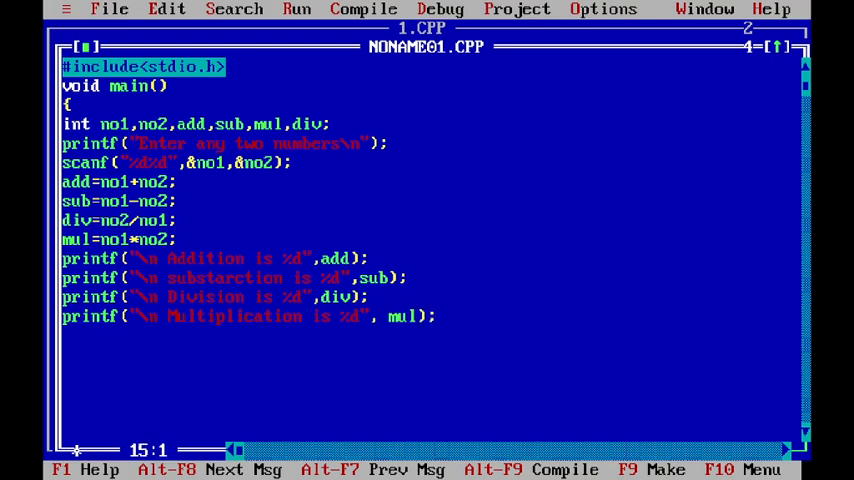
{"action": "type", "text": "}"}
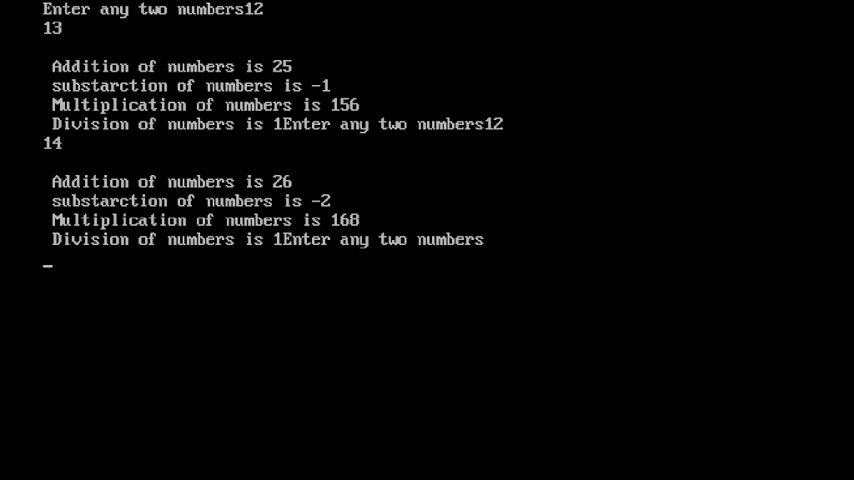
Step: Run the program and enter 123 at the uncleared output prompt
{"action": "type", "text": "1"}
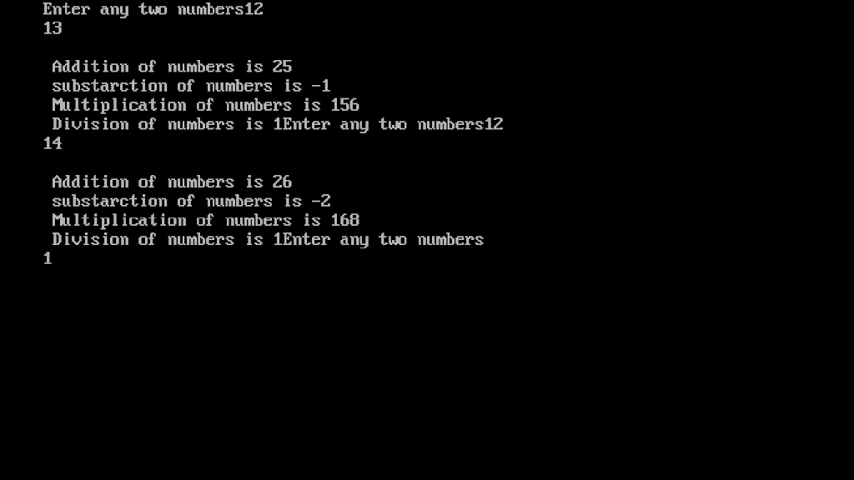
{"action": "type", "text": "23"}
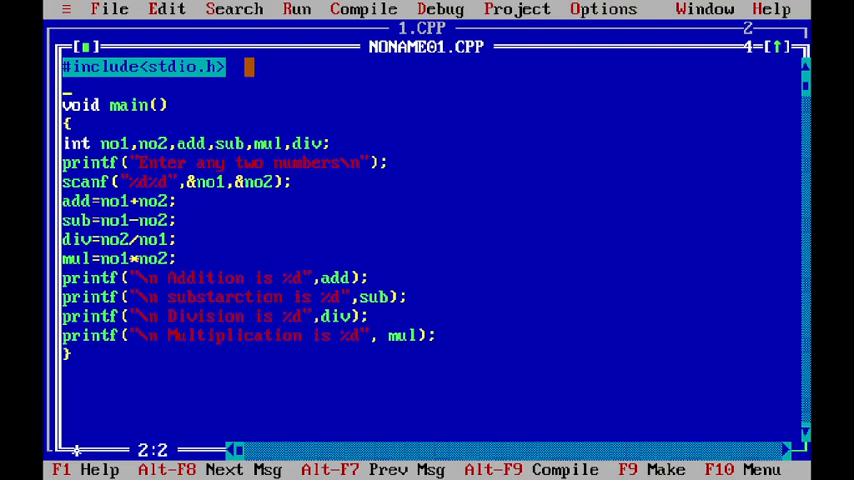
Step: Add #include<conio.h> and call clrscr(); at the start of main
{"action": "type", "text": "#include<c"}
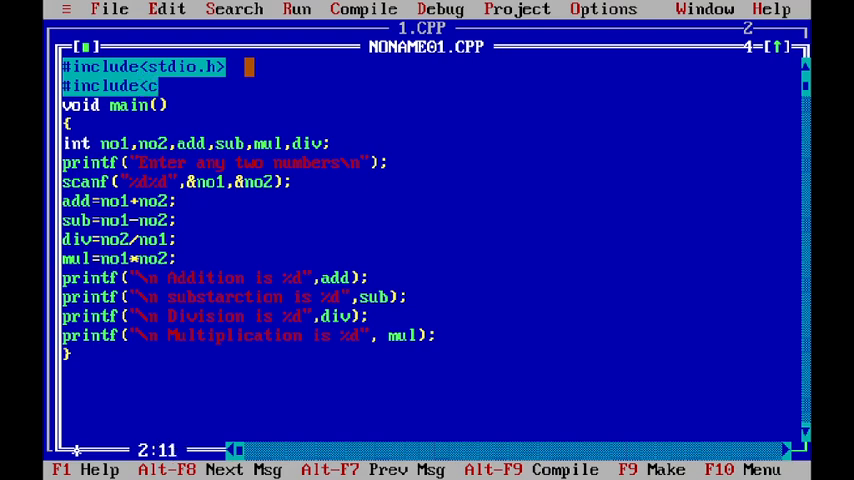
{"action": "type", "text": "onio.h>"}
{"action": "type", "text": "clr"}
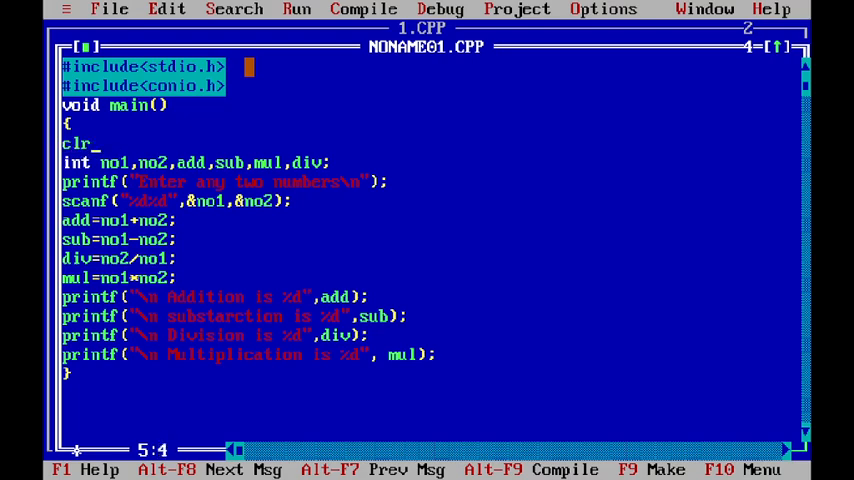
{"action": "type", "text": "scr("}
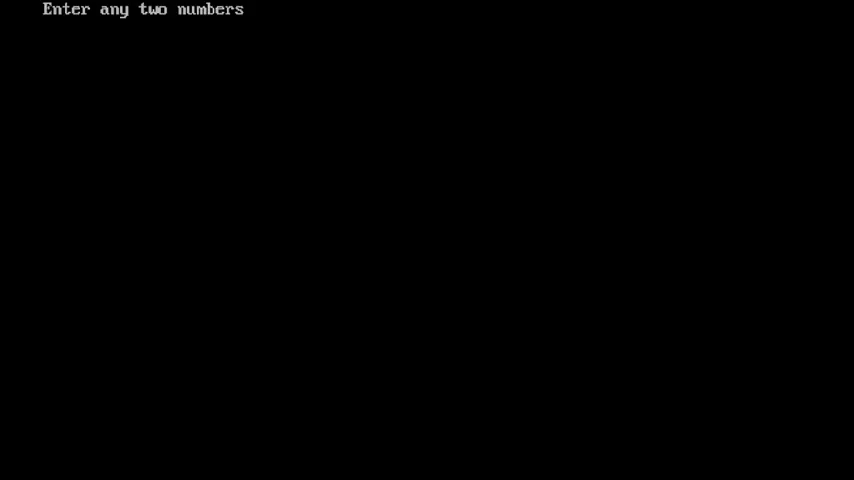
Step: Run with 123 and 12, getting addition 135, subtraction 111, division 0, multiplication 1476
{"action": "type", "text": "1"}
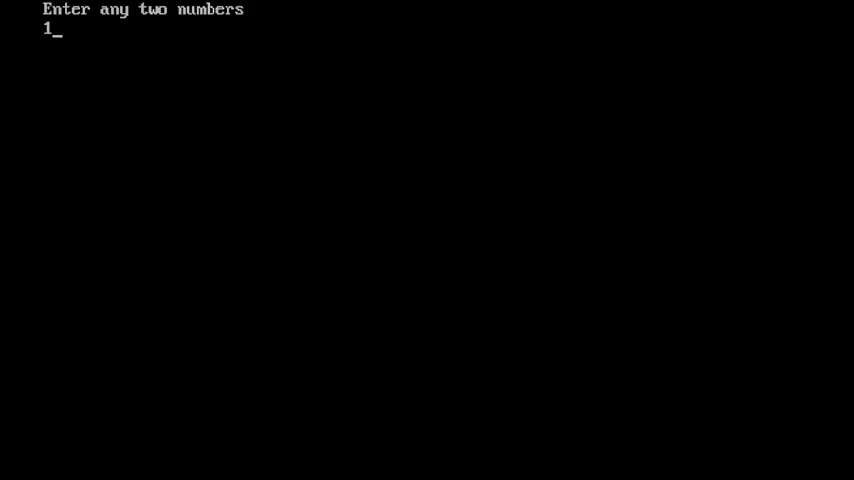
{"action": "type", "text": "2"}
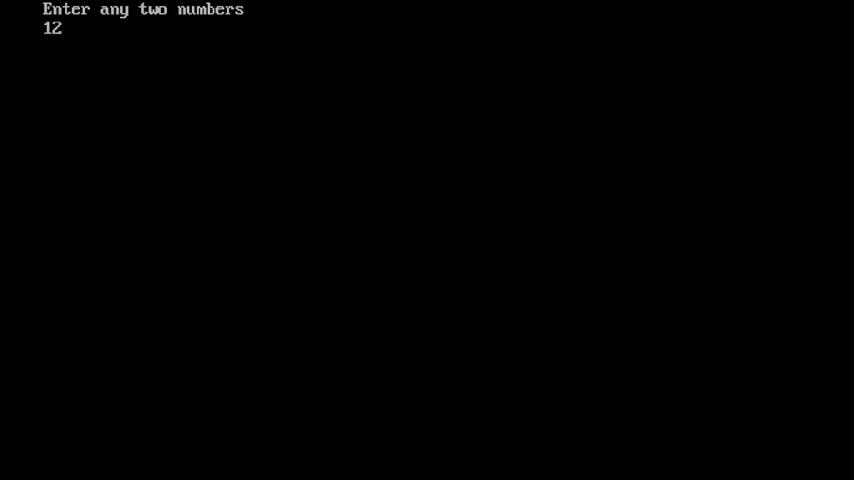
{"action": "type", "text": "3"}
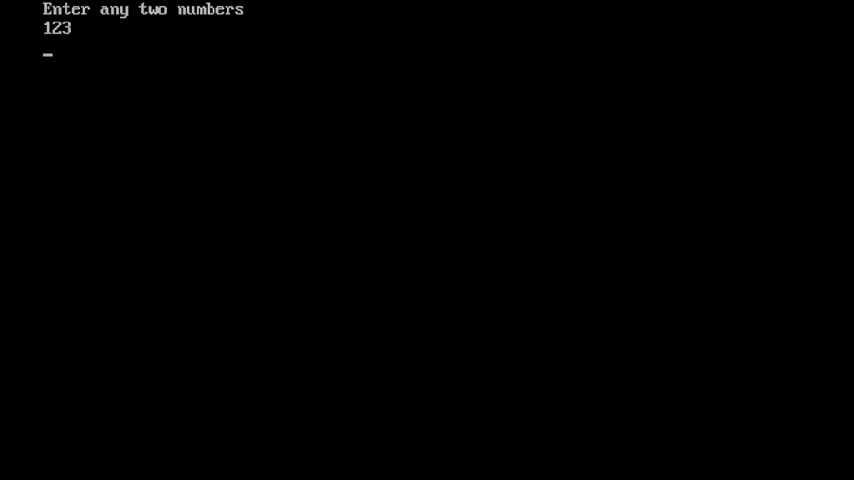
{"action": "type", "text": "12"}
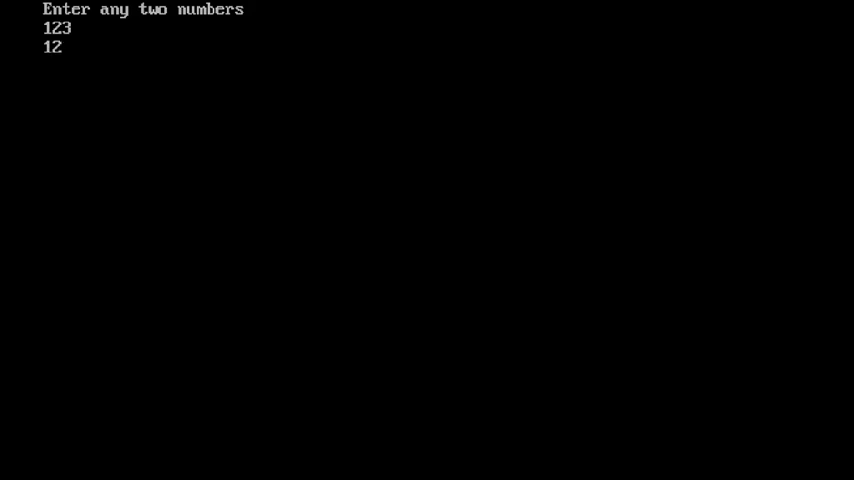
{"action": "key", "text": "enter"}
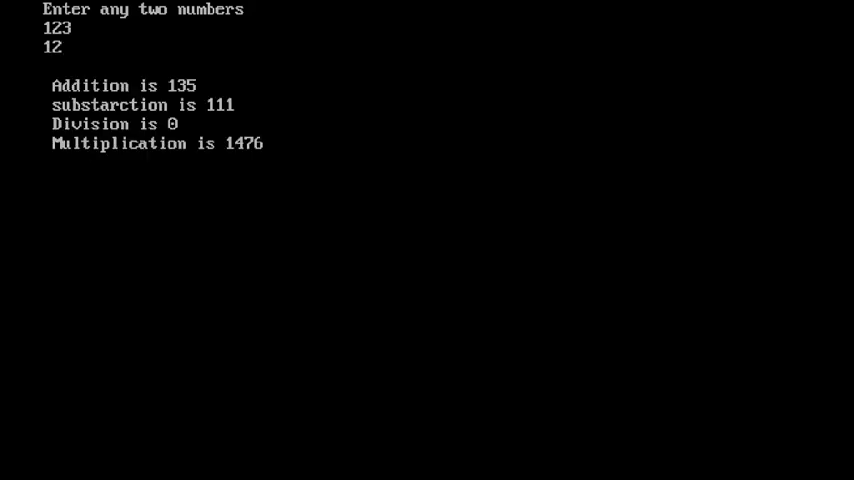